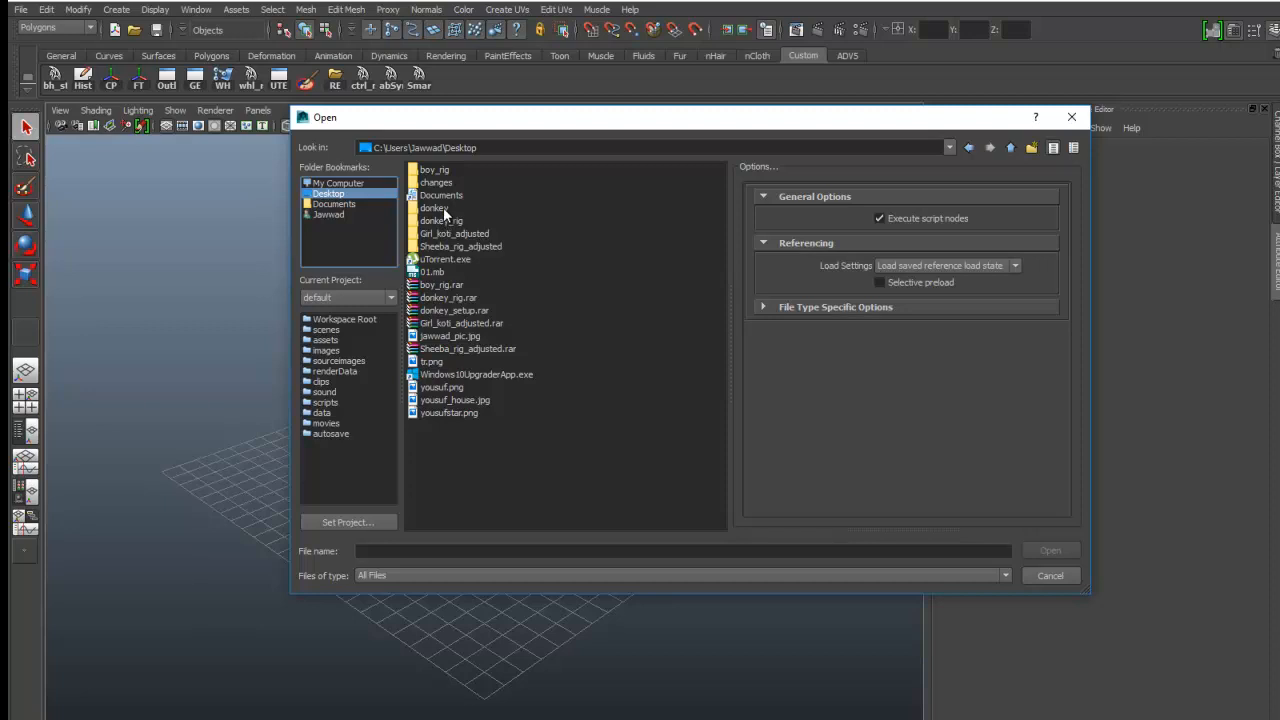
Load the donkey rig scene and orbit to a side view of the tail.
{"action": "left_click", "coordinate": [1050, 576]}
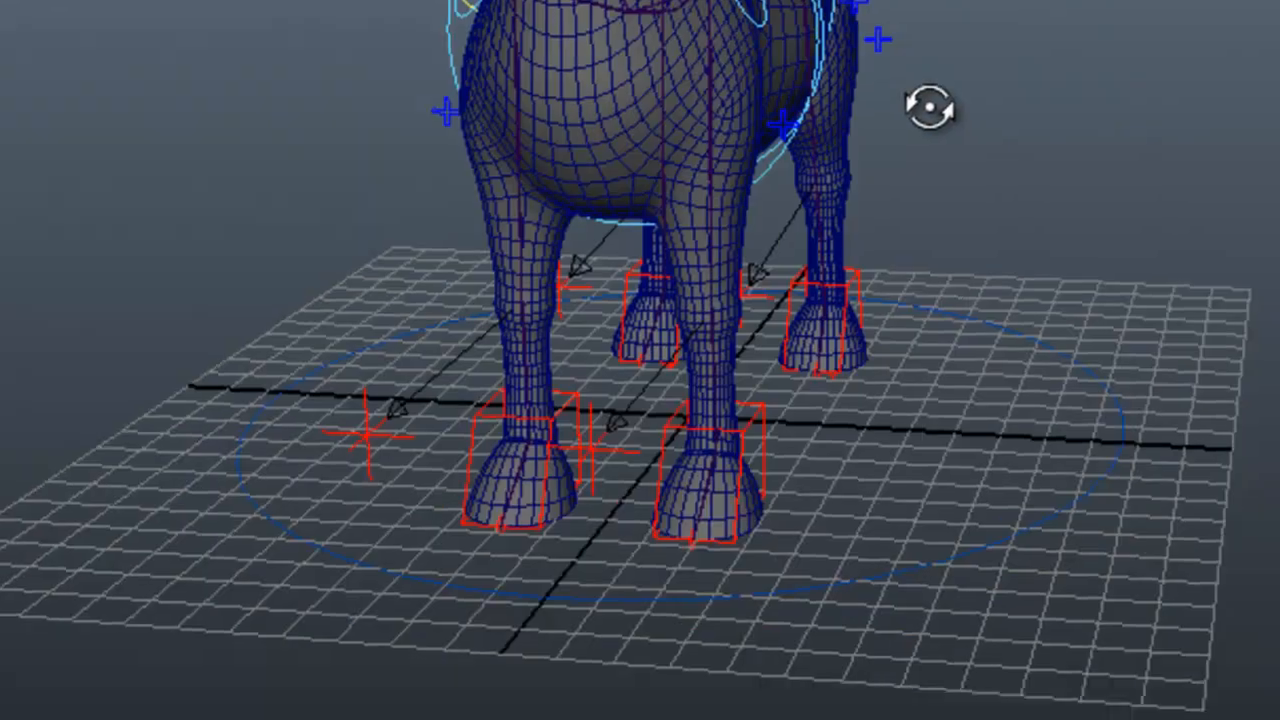
{"action": "left_click_drag", "start_coordinate": [640, 360], "coordinate": [820, 290]}
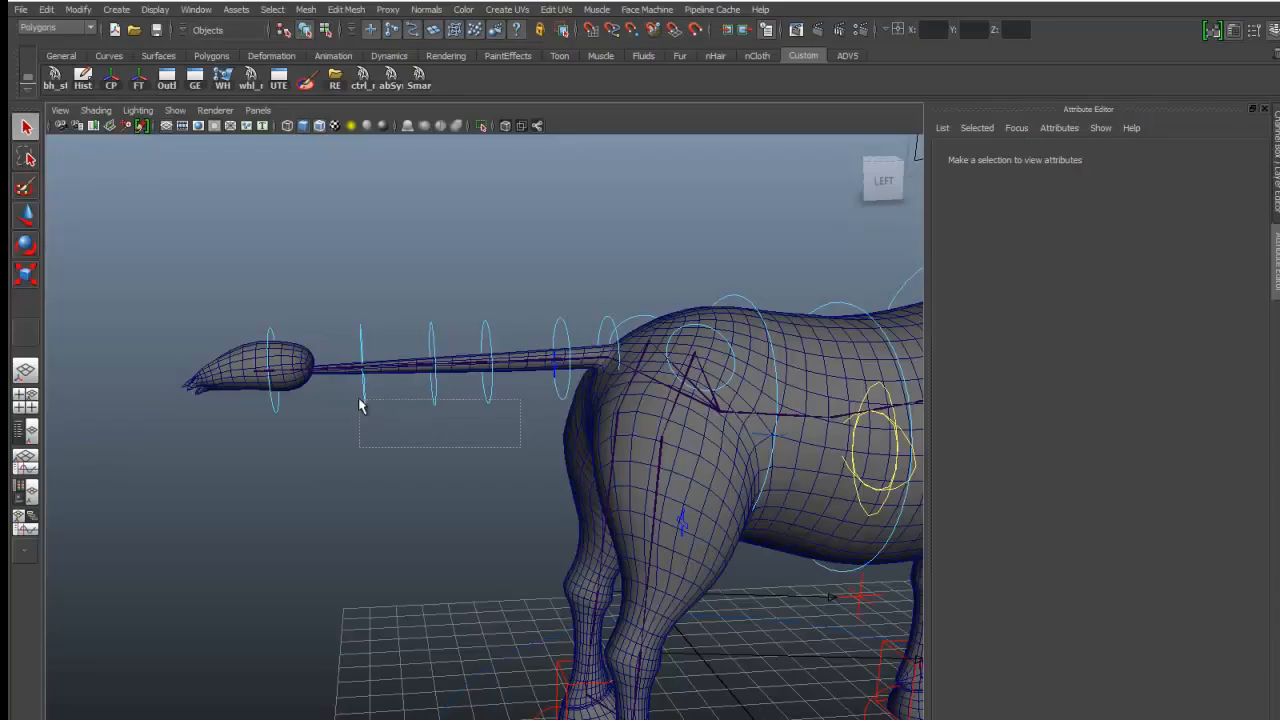
{"action": "left_click", "coordinate": [424, 364]}
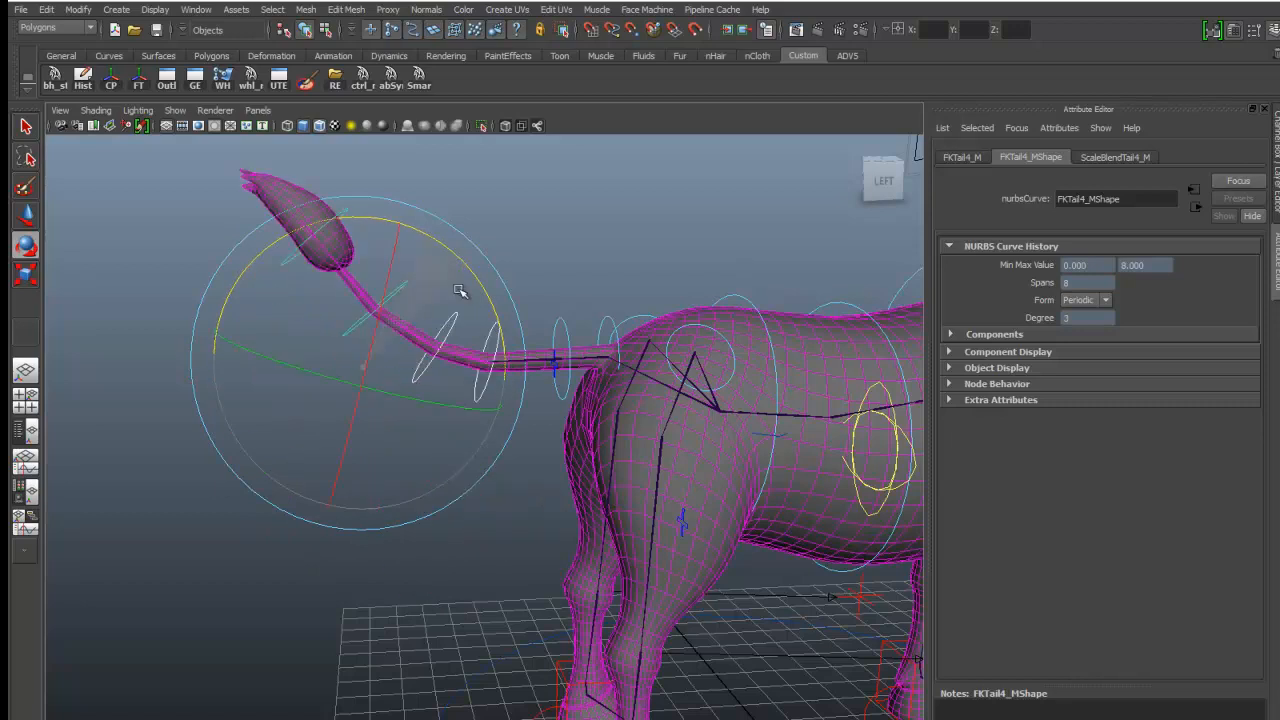
{"action": "left_click_drag", "start_coordinate": [460, 290], "coordinate": [400, 338]}
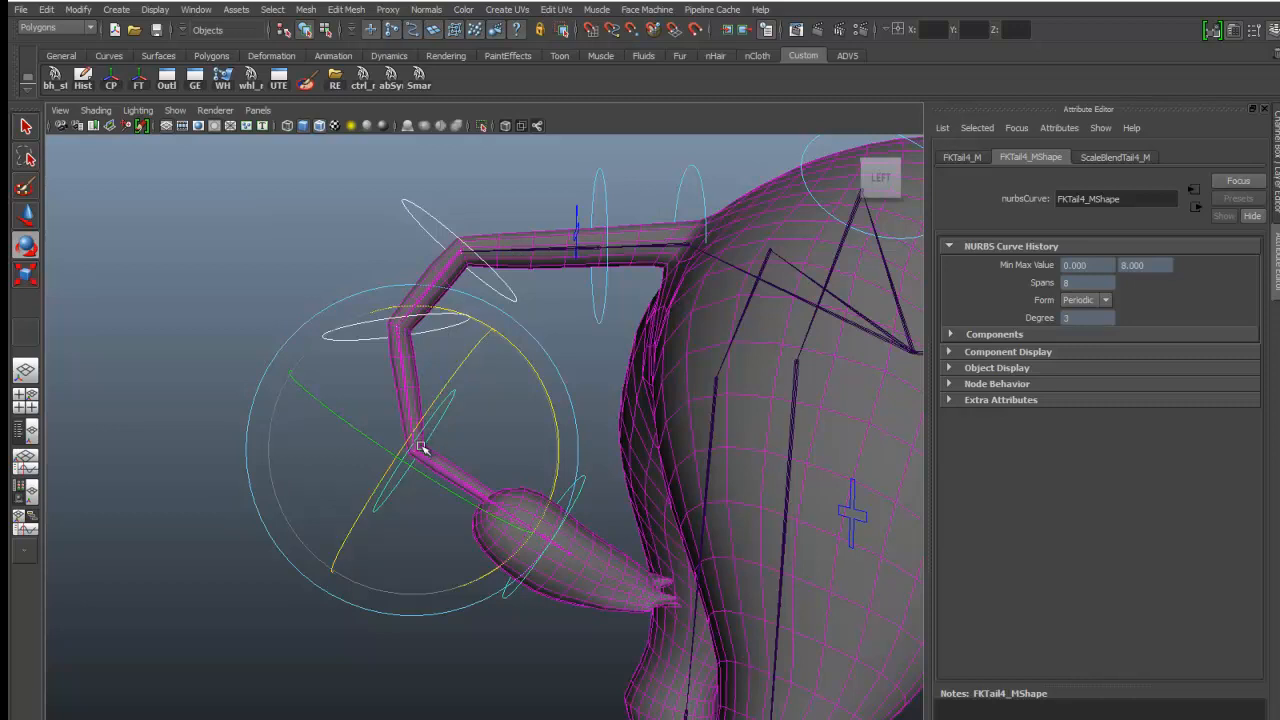
{"action": "left_click", "coordinate": [330, 298]}
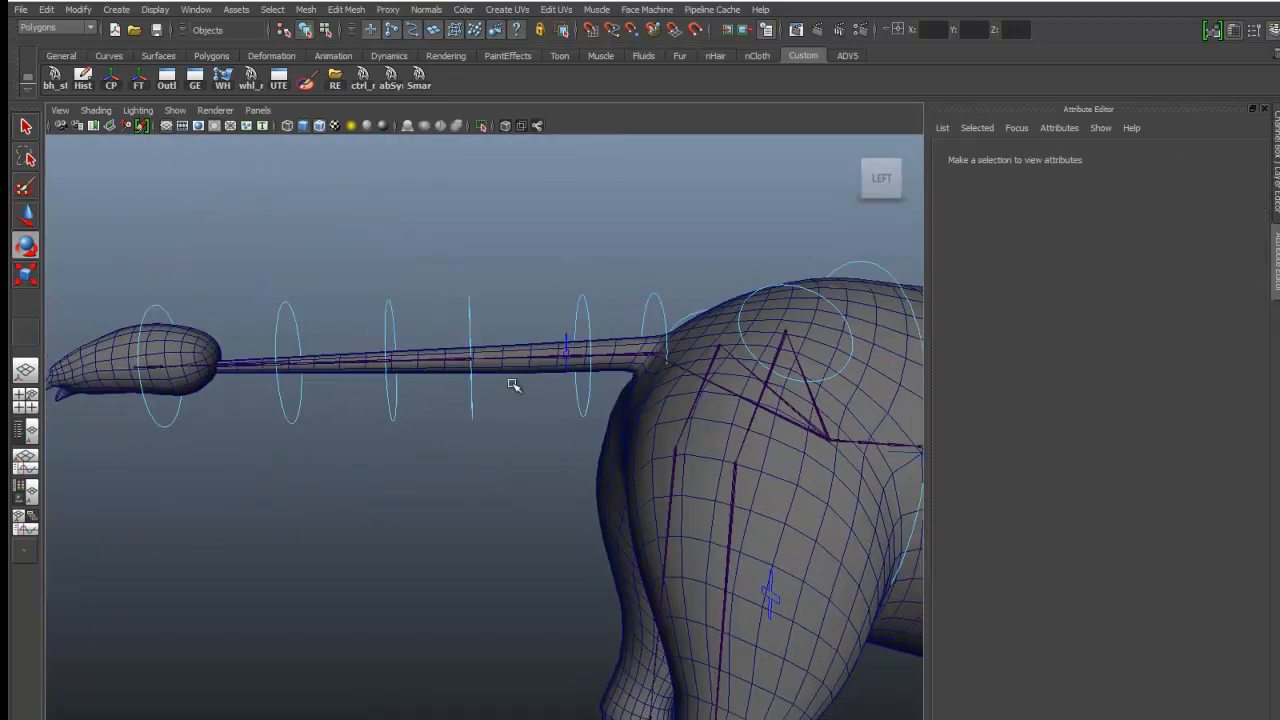
Delete construction history on the tail mesh polySurface2 via Edit > Delete by Type.
{"action": "left_click", "coordinate": [460, 360]}
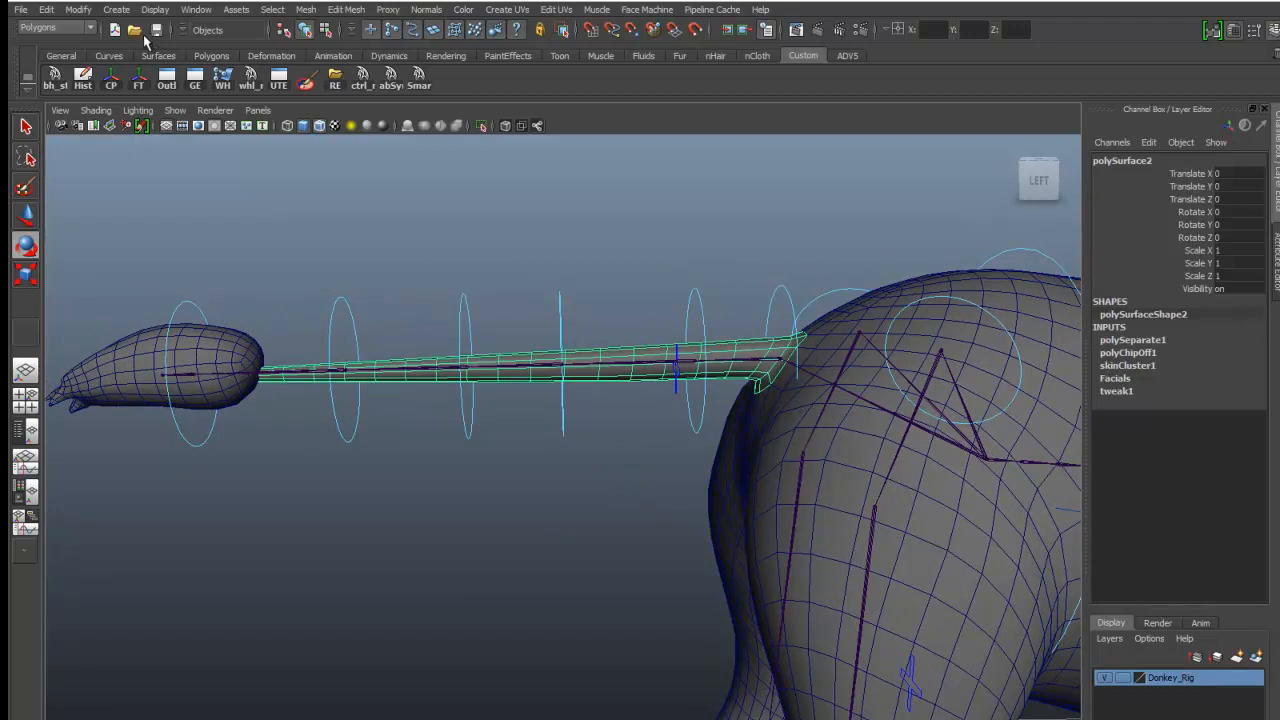
{"action": "mouse_move", "coordinate": [164, 20]}
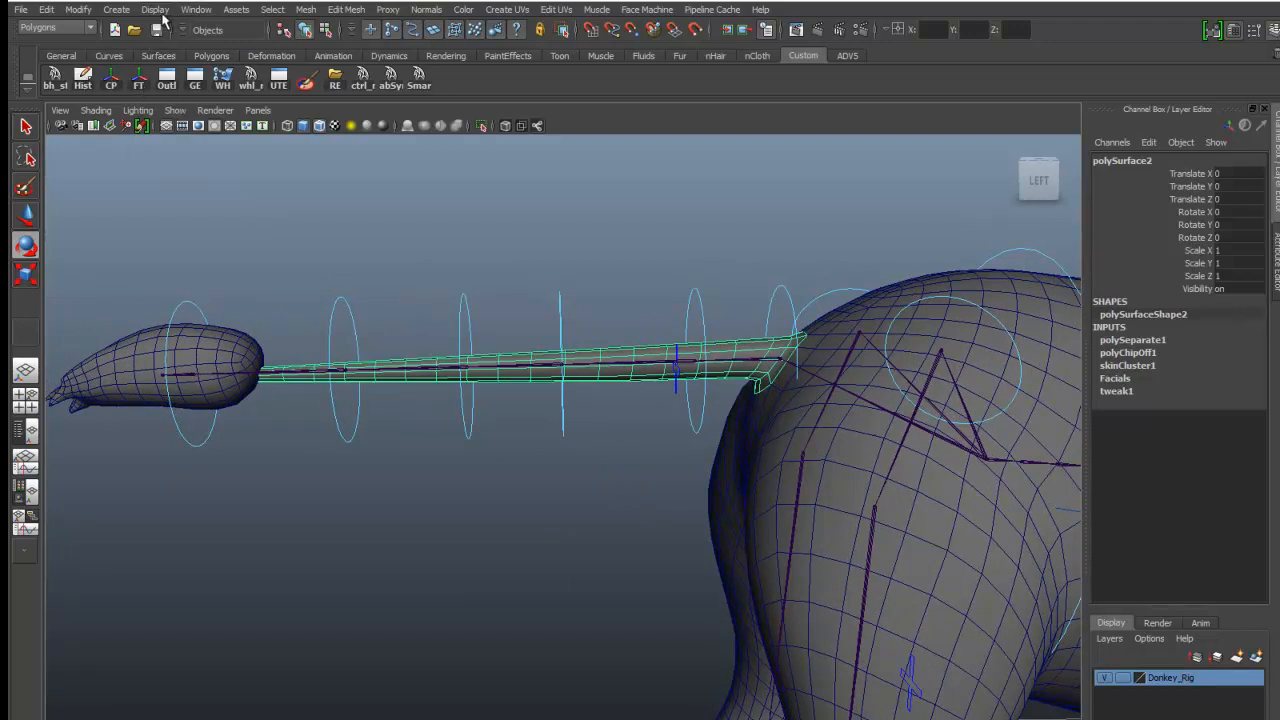
{"action": "left_click", "coordinate": [46, 8]}
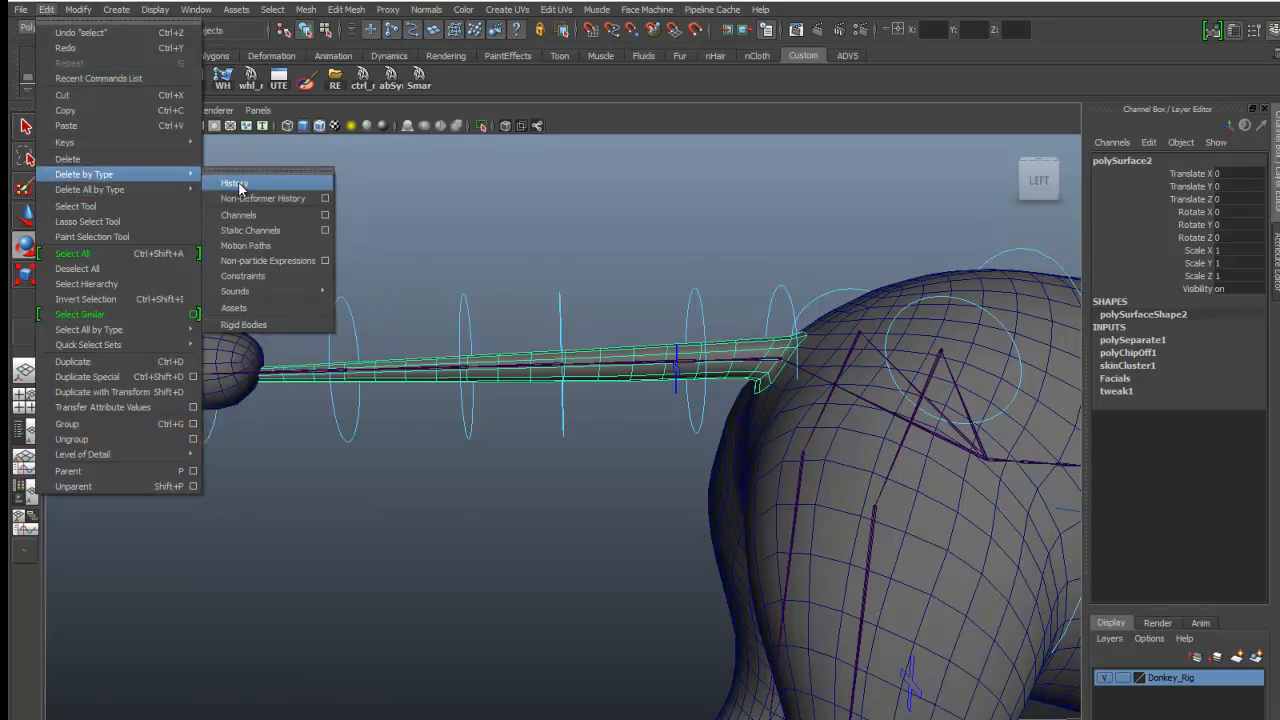
{"action": "left_click", "coordinate": [234, 184]}
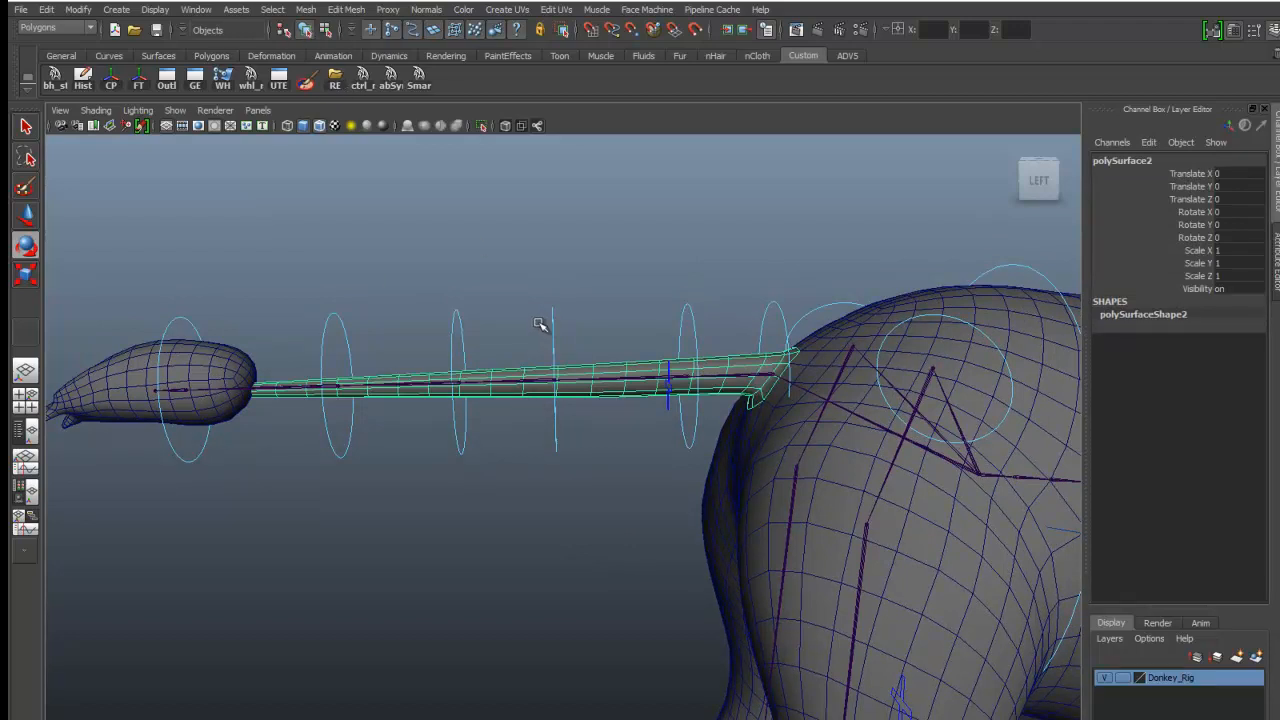
In the Animation menu set, create a lattice around the tail with base and lattice grouped together.
{"action": "left_click", "coordinate": [56, 28]}
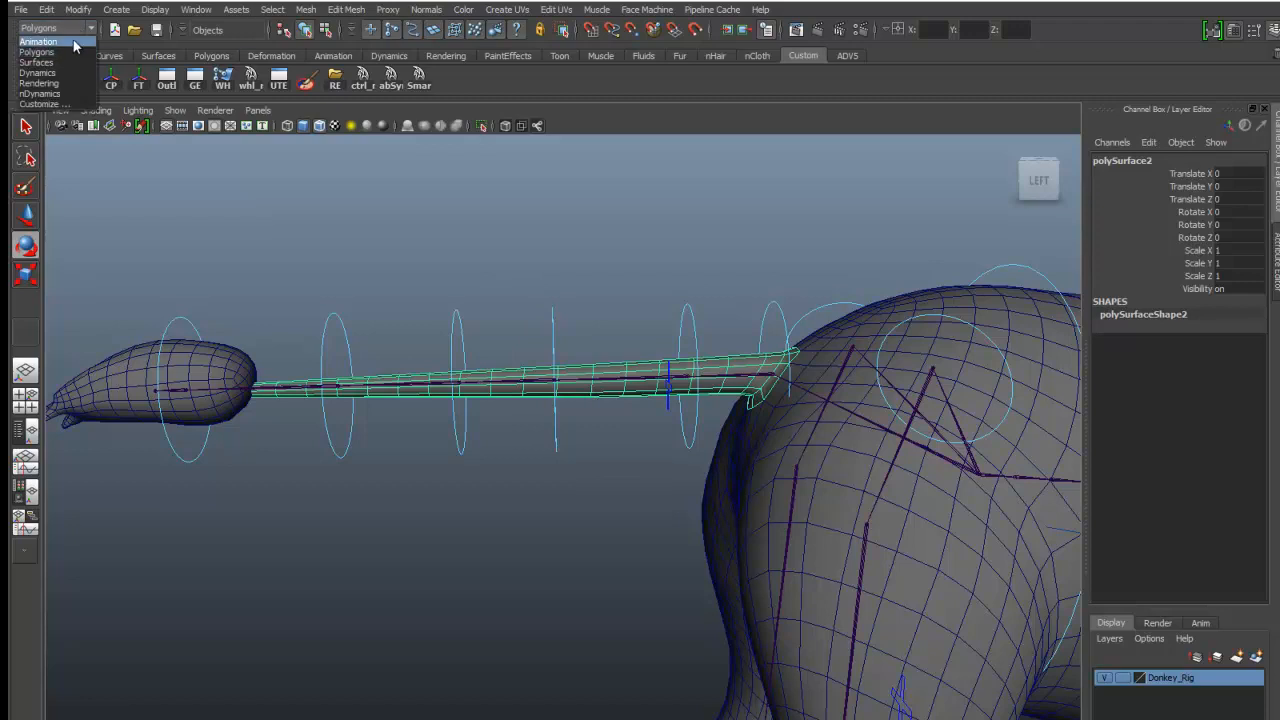
{"action": "left_click", "coordinate": [414, 8]}
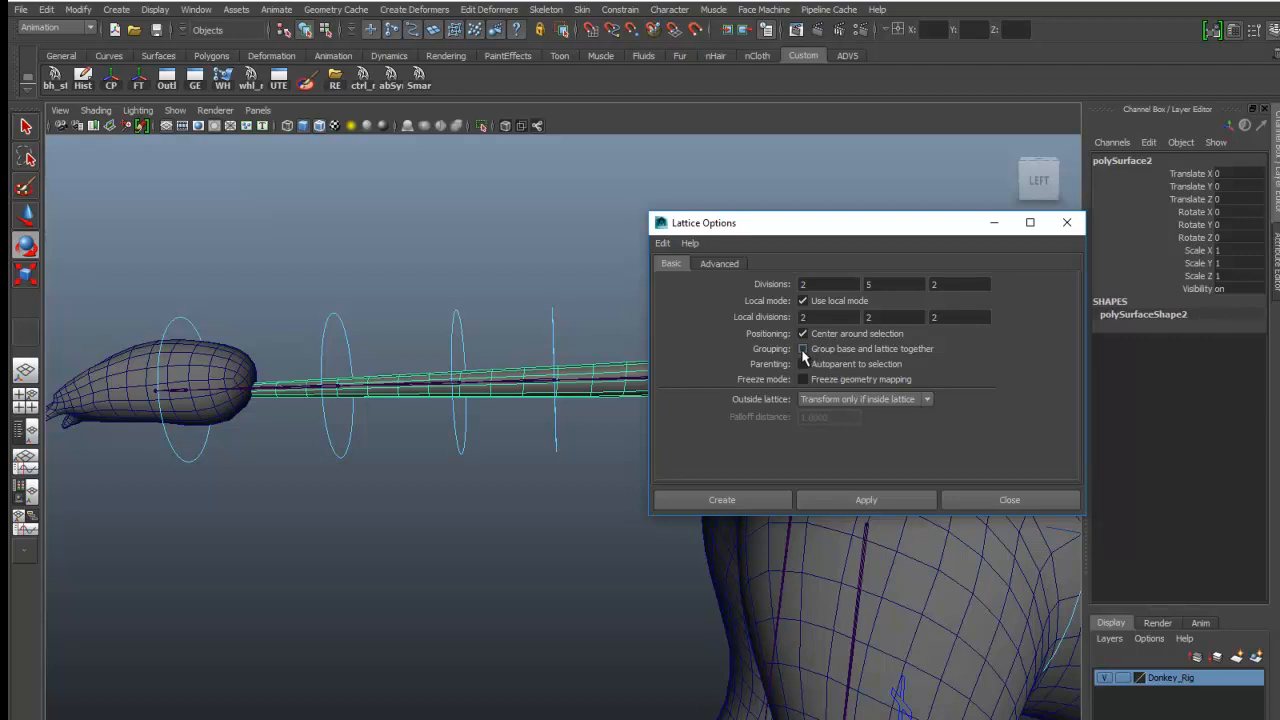
{"action": "mouse_move", "coordinate": [908, 360]}
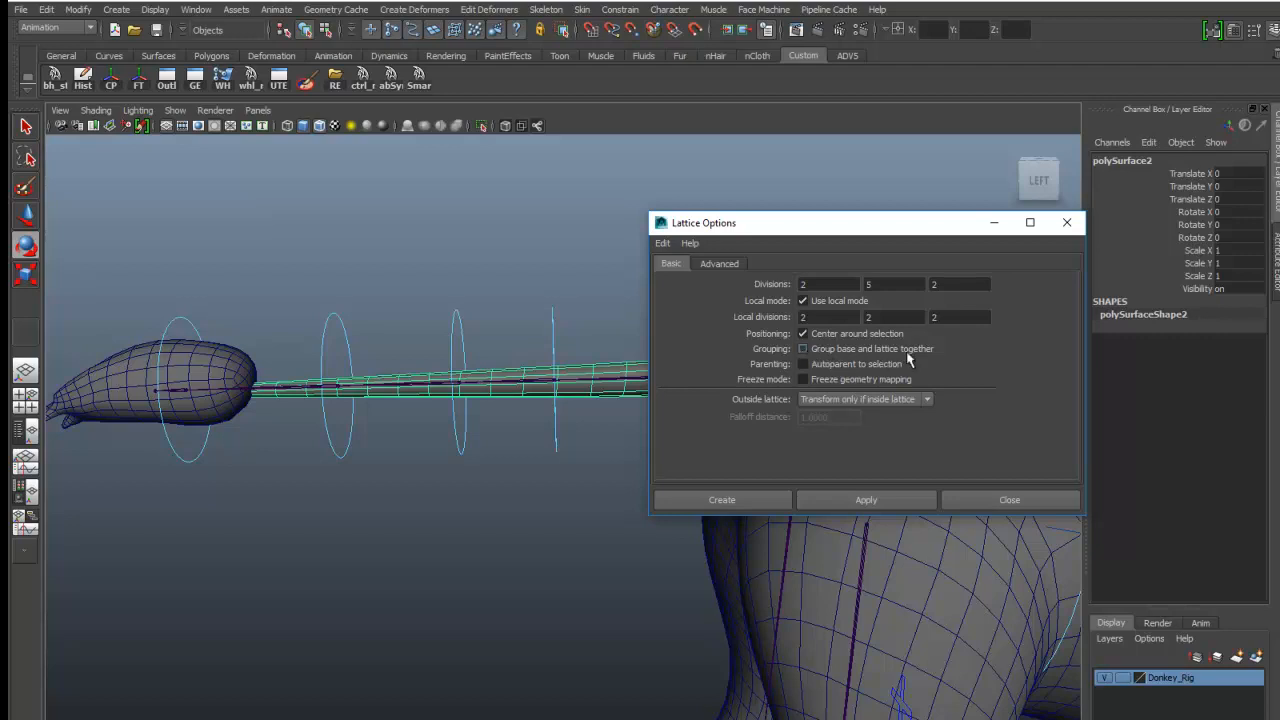
{"action": "left_click", "coordinate": [804, 348]}
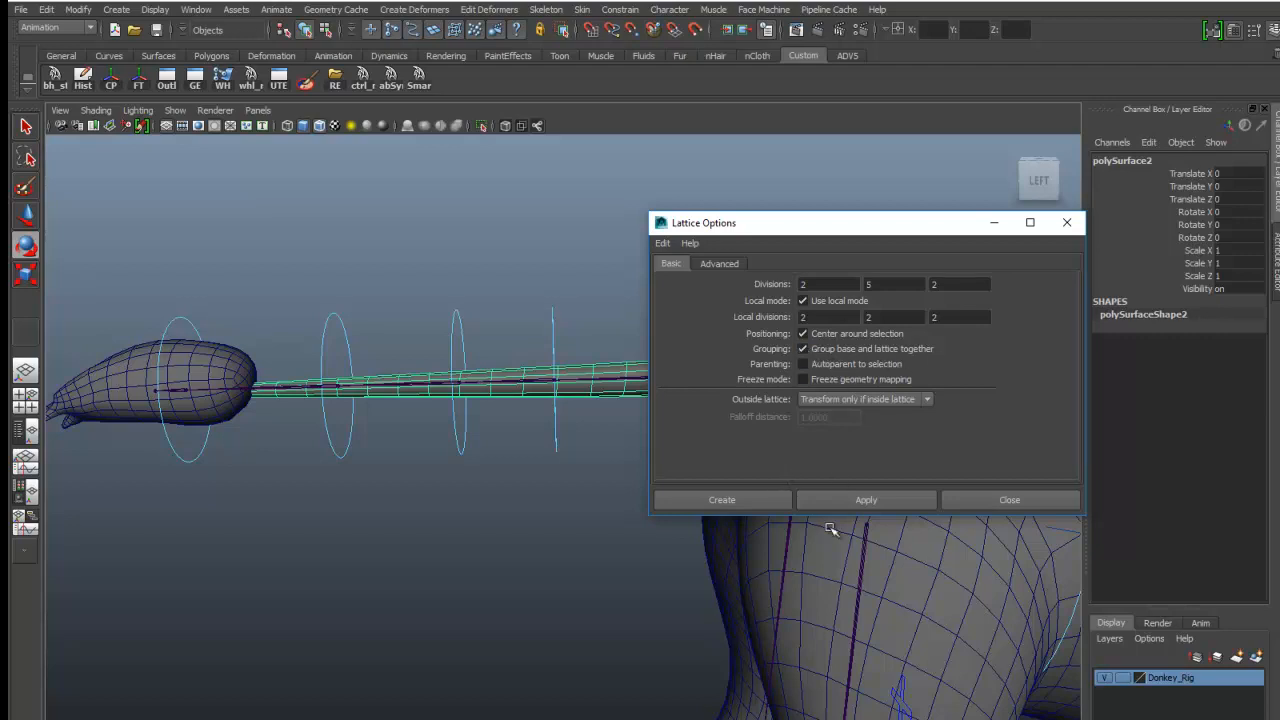
{"action": "left_click", "coordinate": [720, 500]}
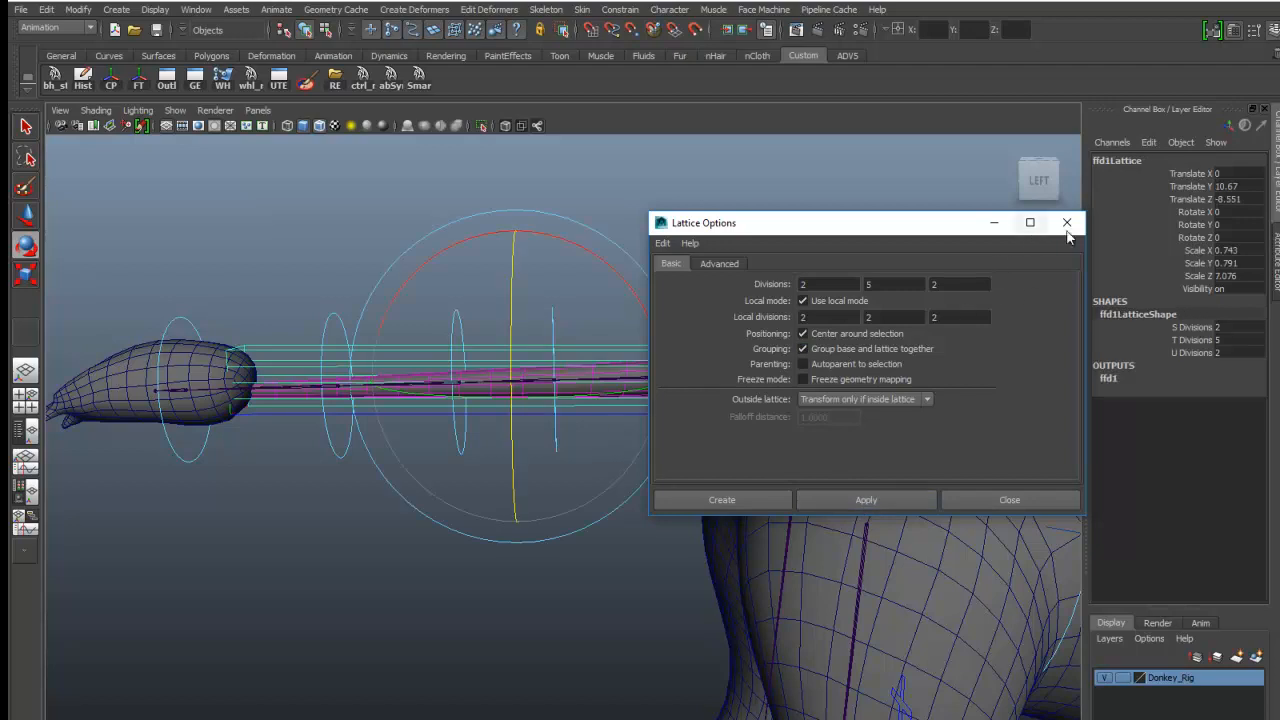
{"action": "left_click", "coordinate": [1066, 222]}
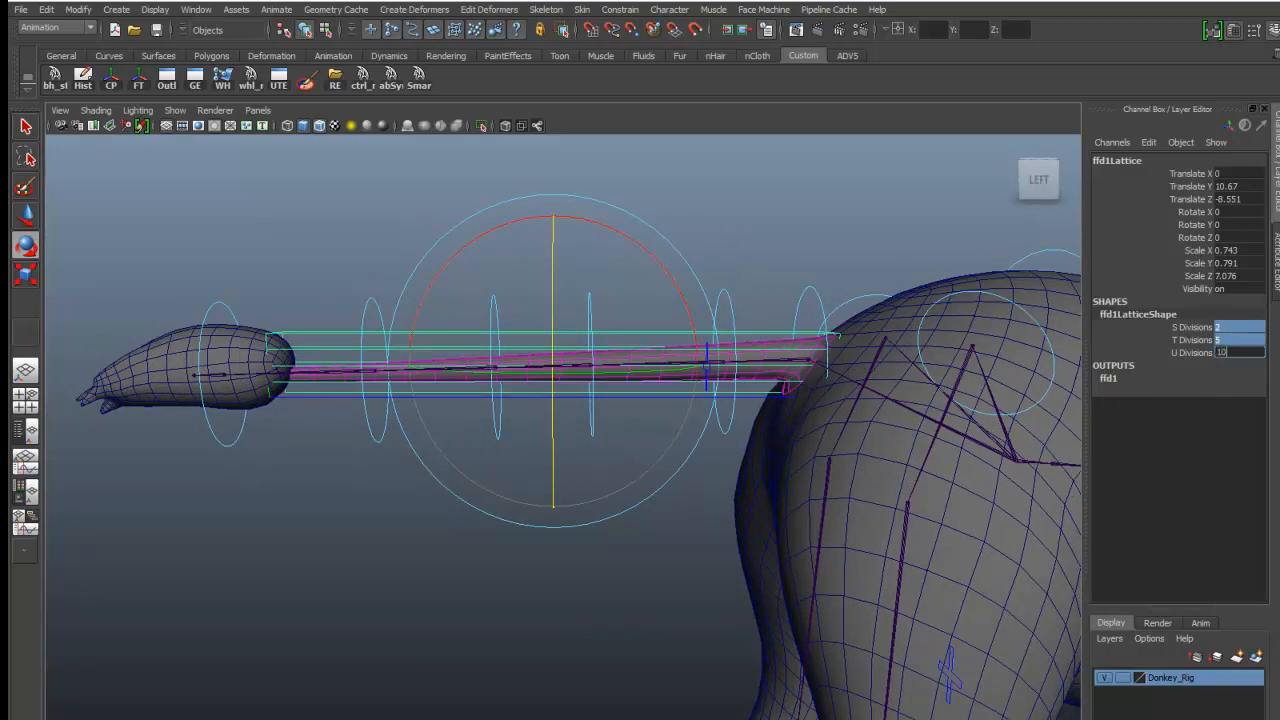
Set ffd1LatticeShape divisions to 10, select the lattice and bring up the Outliner.
{"action": "type", "text": "10"}
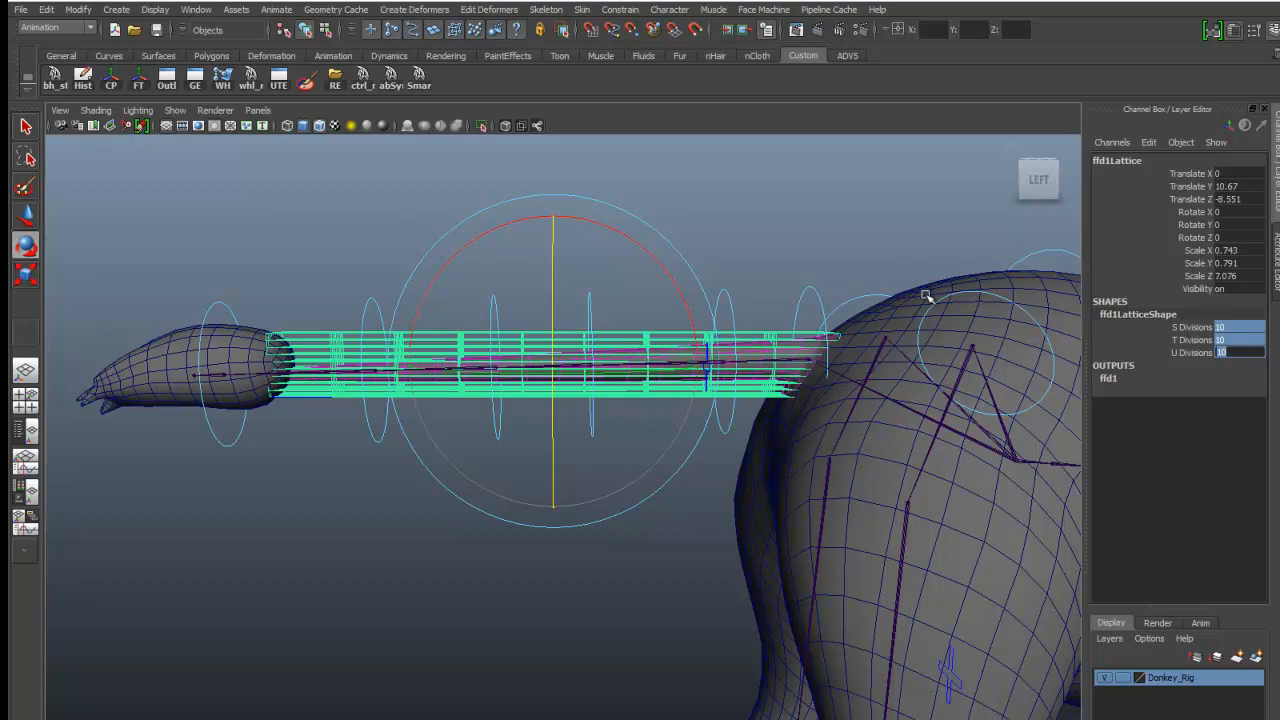
{"action": "mouse_move", "coordinate": [742, 216]}
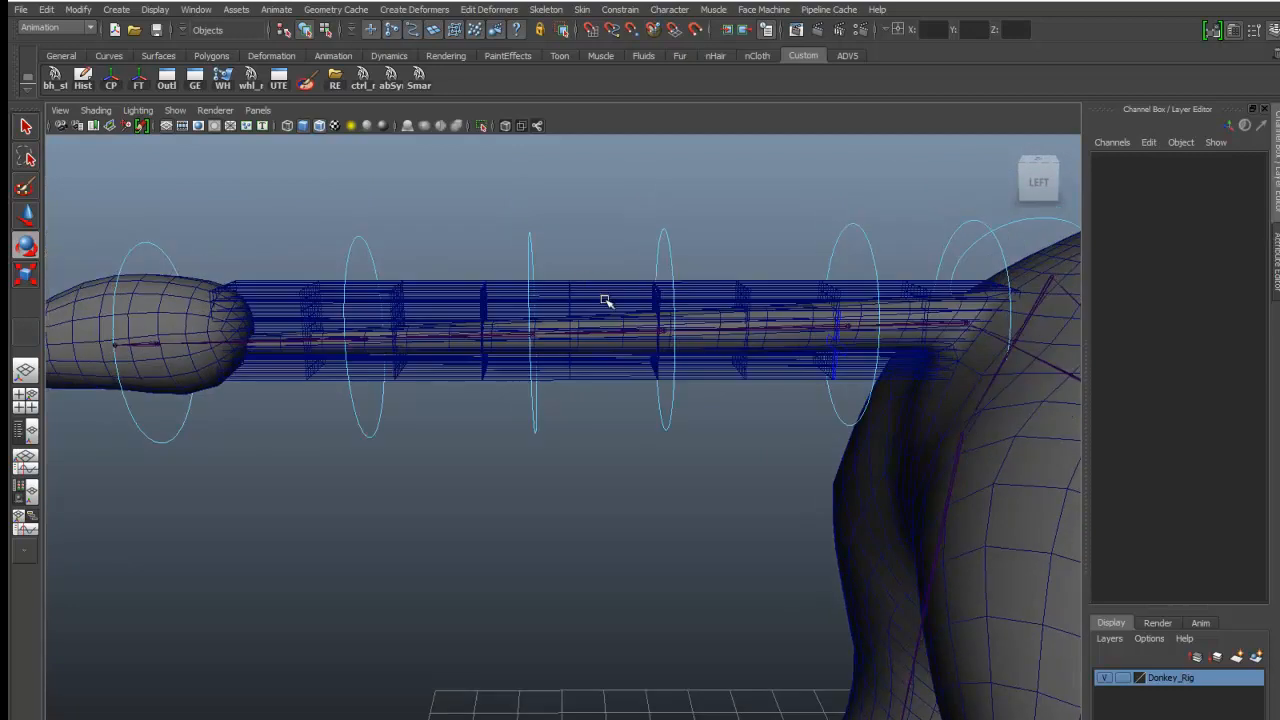
{"action": "left_click", "coordinate": [600, 300]}
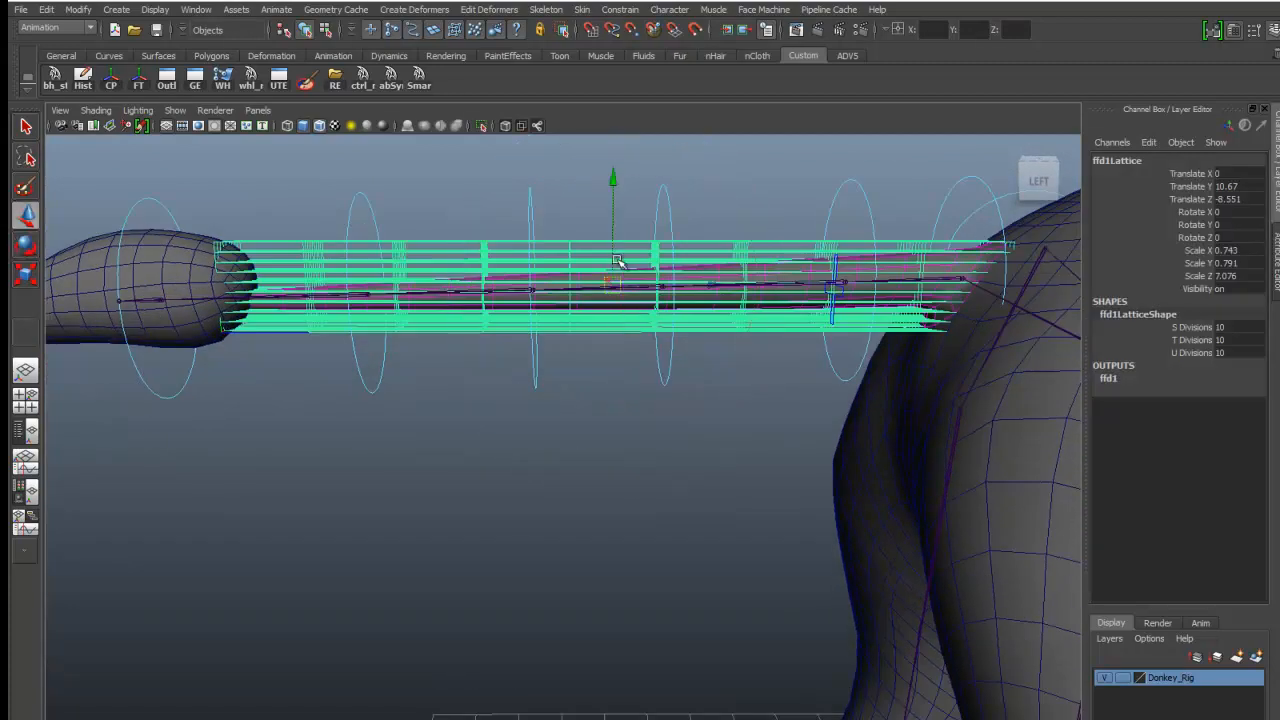
{"action": "left_click", "coordinate": [548, 216]}
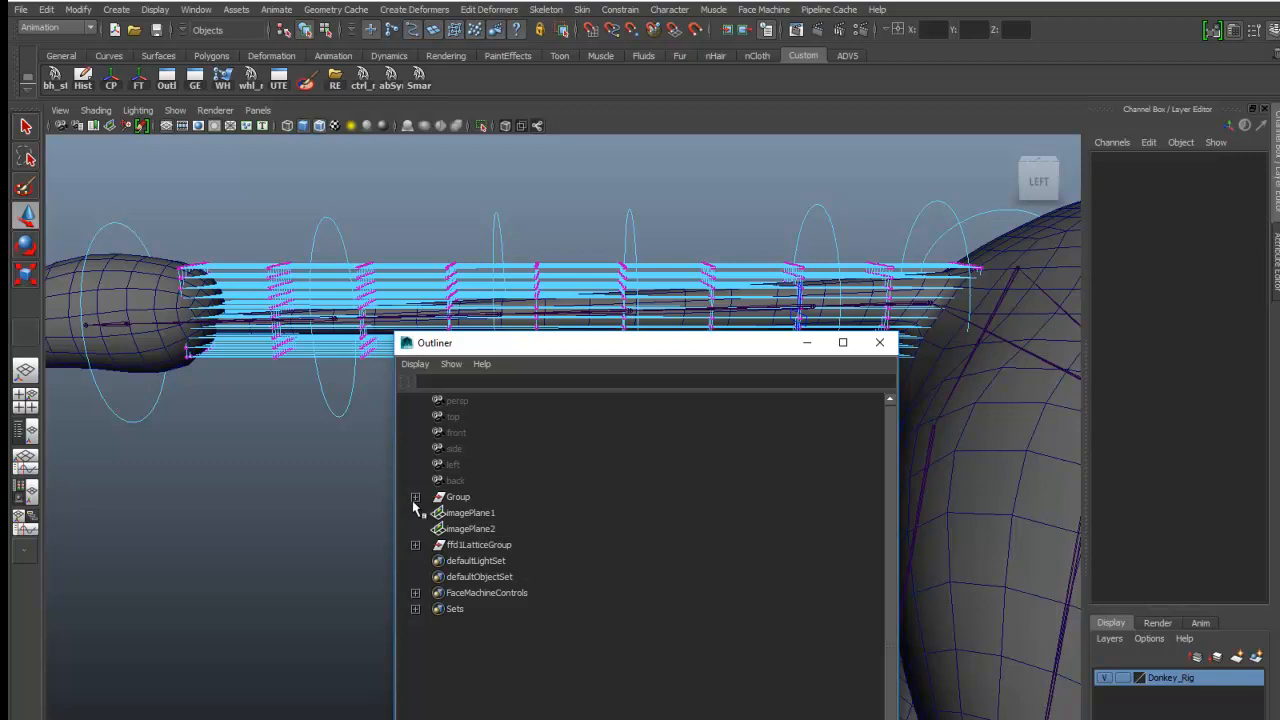
{"action": "left_click", "coordinate": [416, 496]}
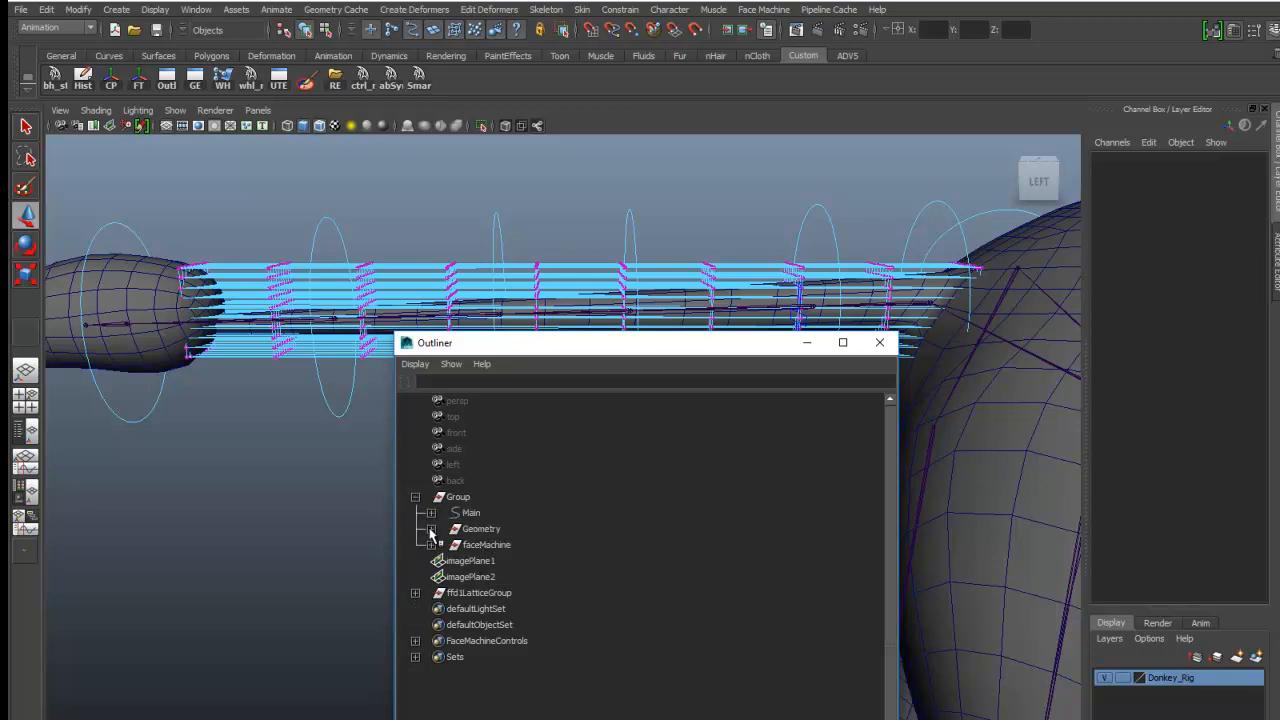
{"action": "left_click", "coordinate": [428, 528]}
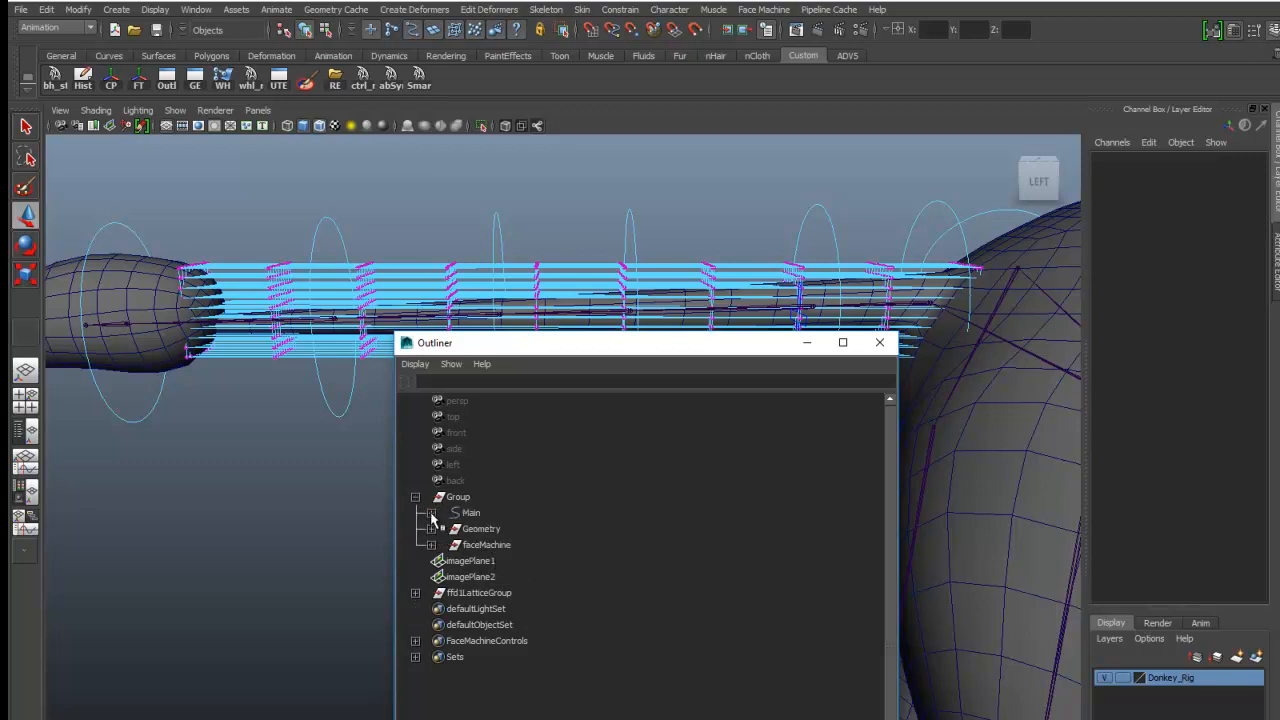
{"action": "left_click", "coordinate": [432, 512]}
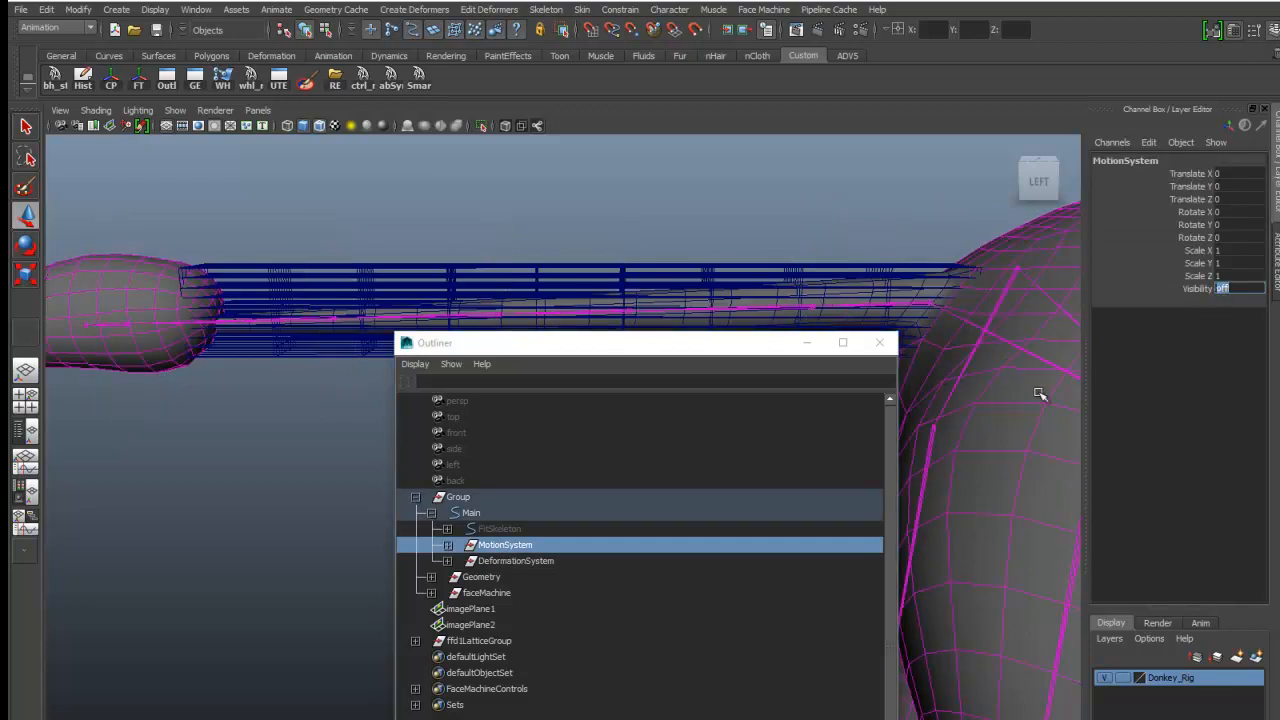
{"action": "left_click", "coordinate": [880, 342]}
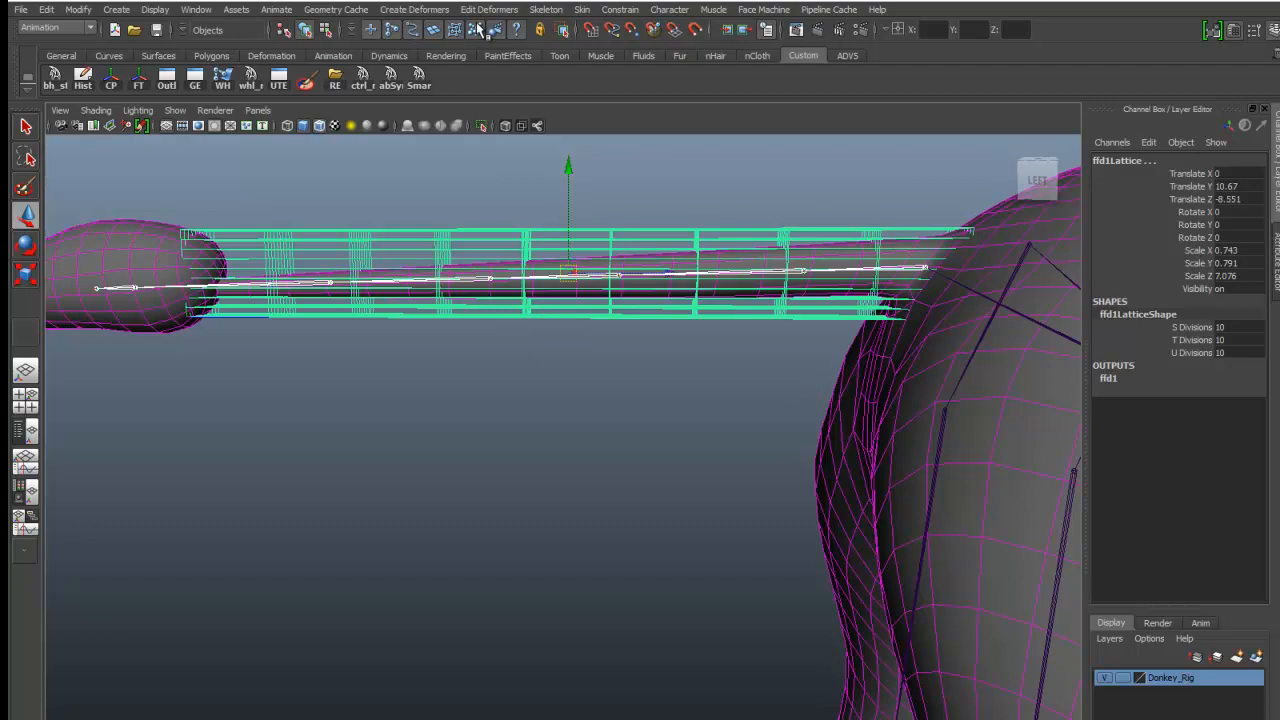
{"action": "left_click", "coordinate": [582, 8]}
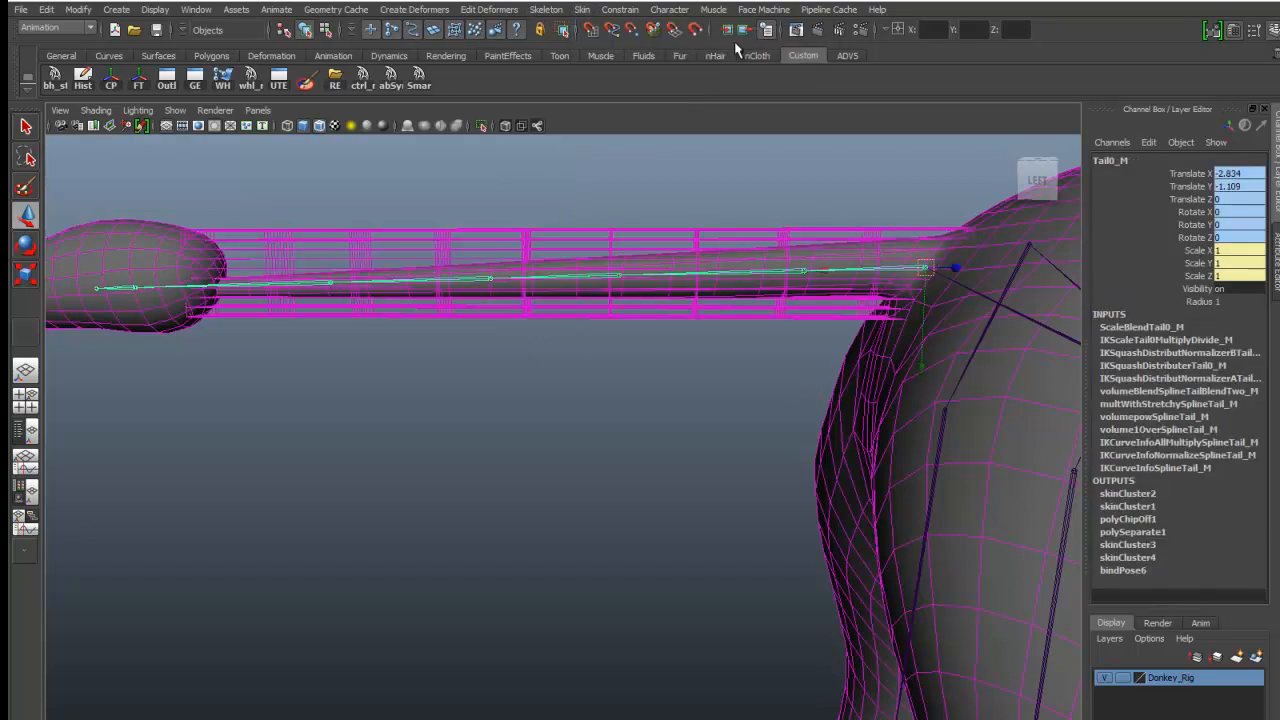
{"action": "left_click", "coordinate": [550, 500]}
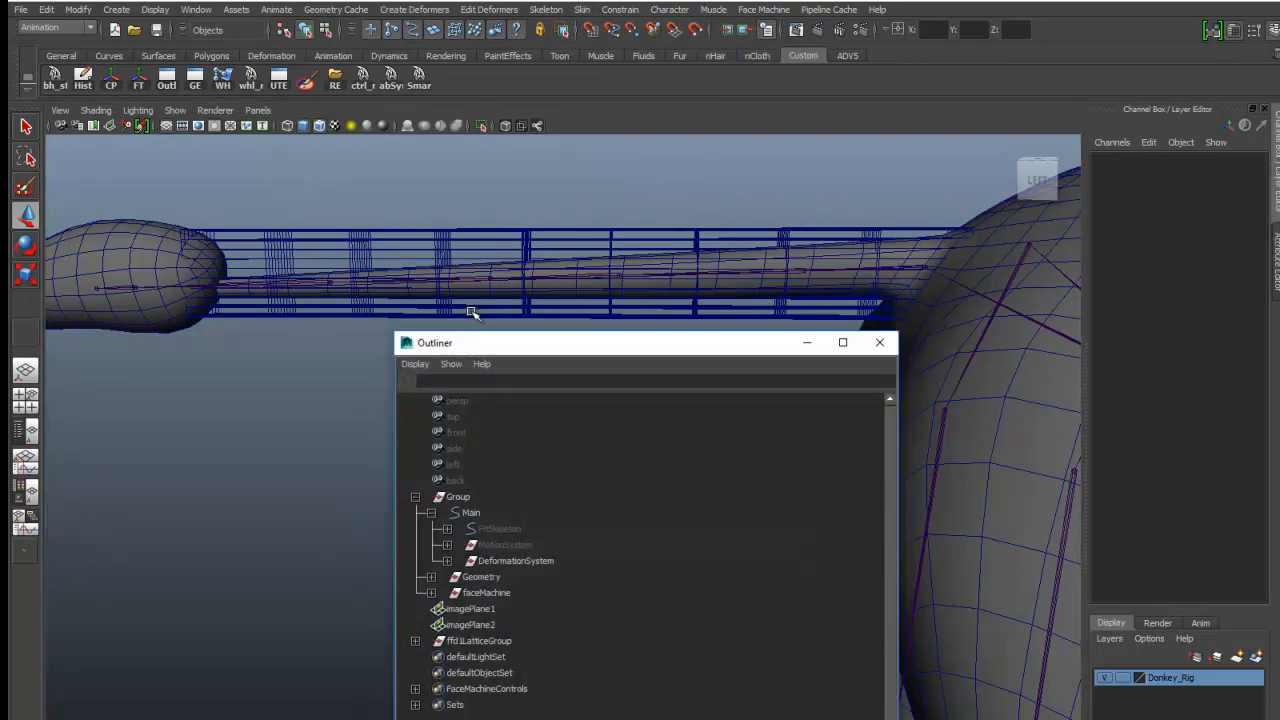
{"action": "left_click", "coordinate": [504, 544]}
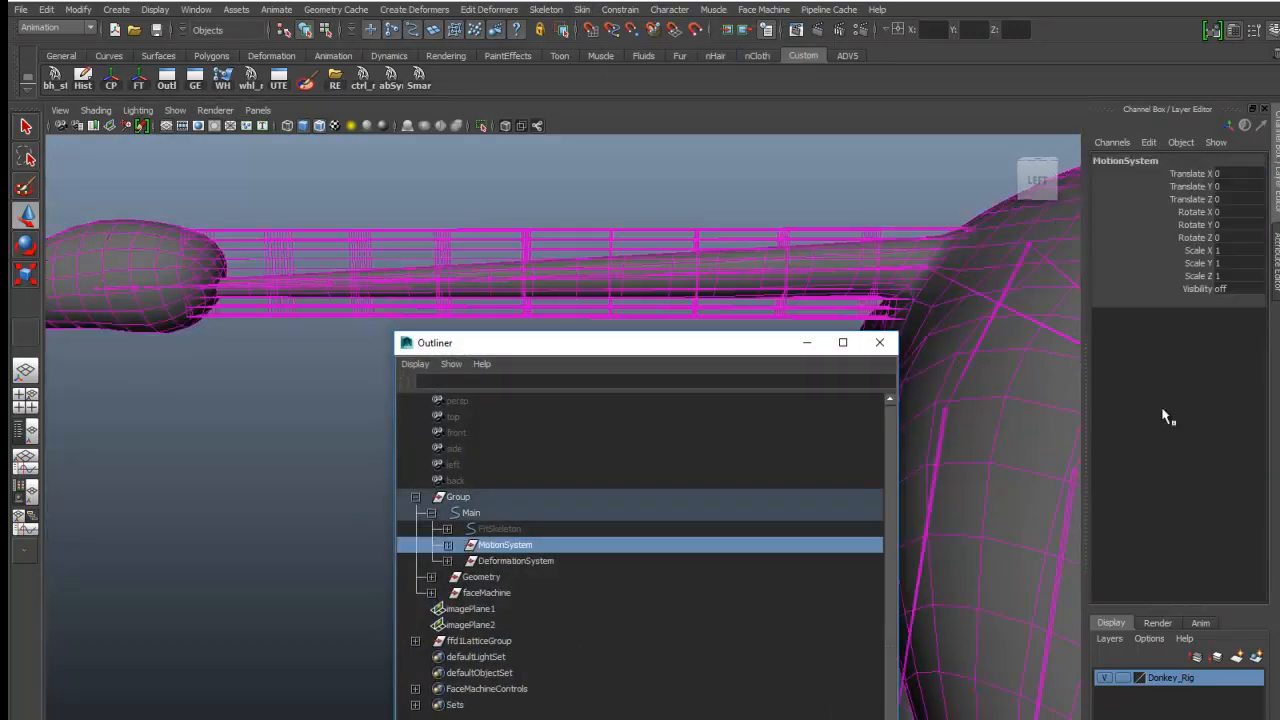
{"action": "left_click", "coordinate": [1204, 288]}
{"action": "type", "text": "on"}
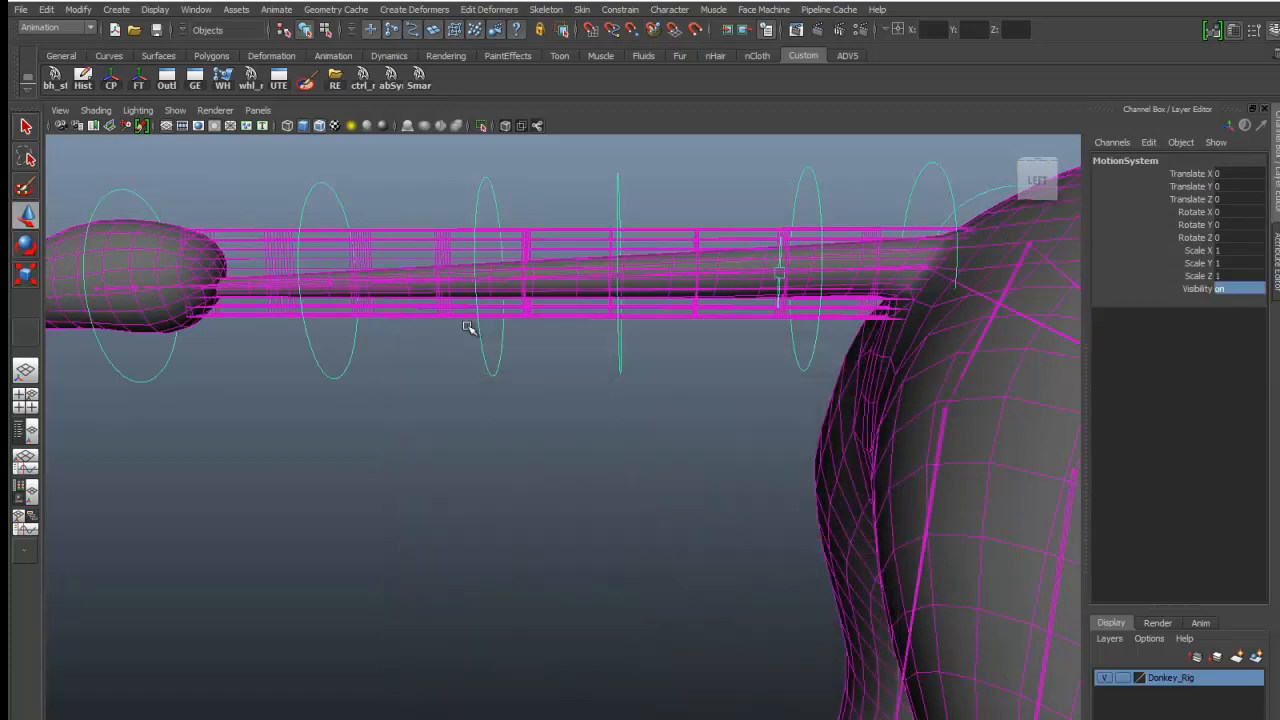
{"action": "left_click", "coordinate": [476, 280]}
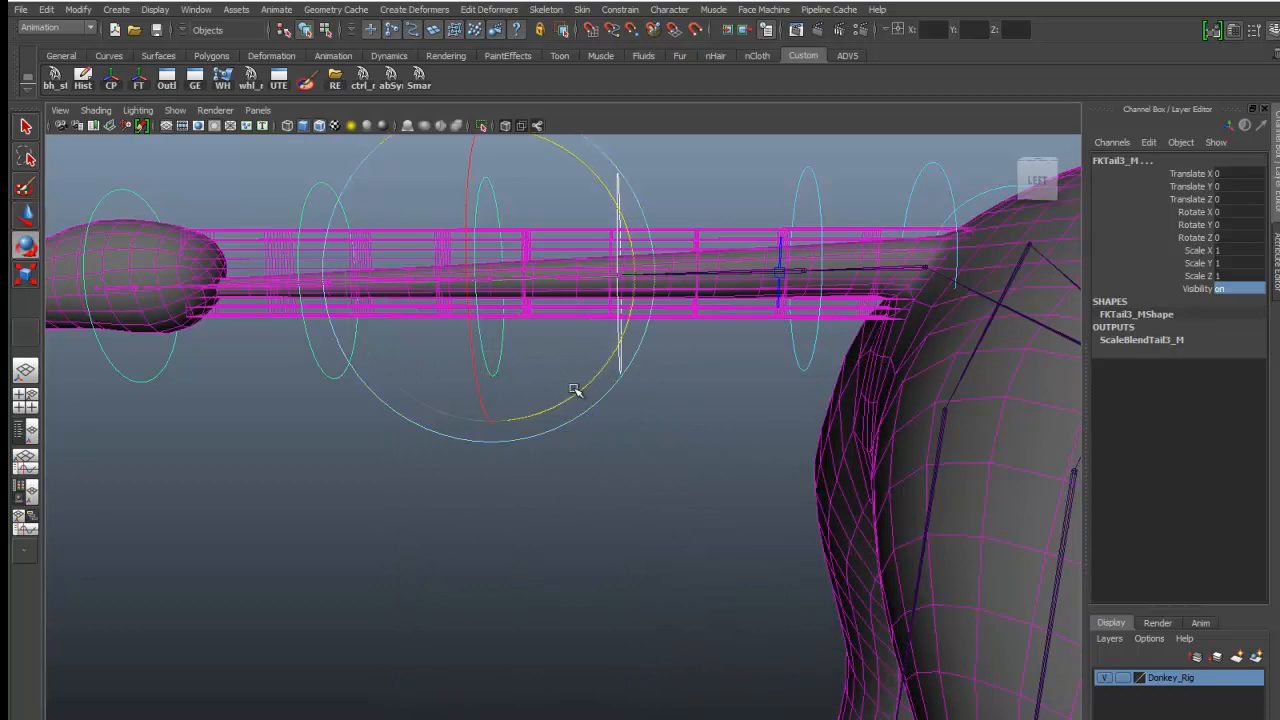
{"action": "left_click_drag", "start_coordinate": [576, 390], "coordinate": [604, 350]}
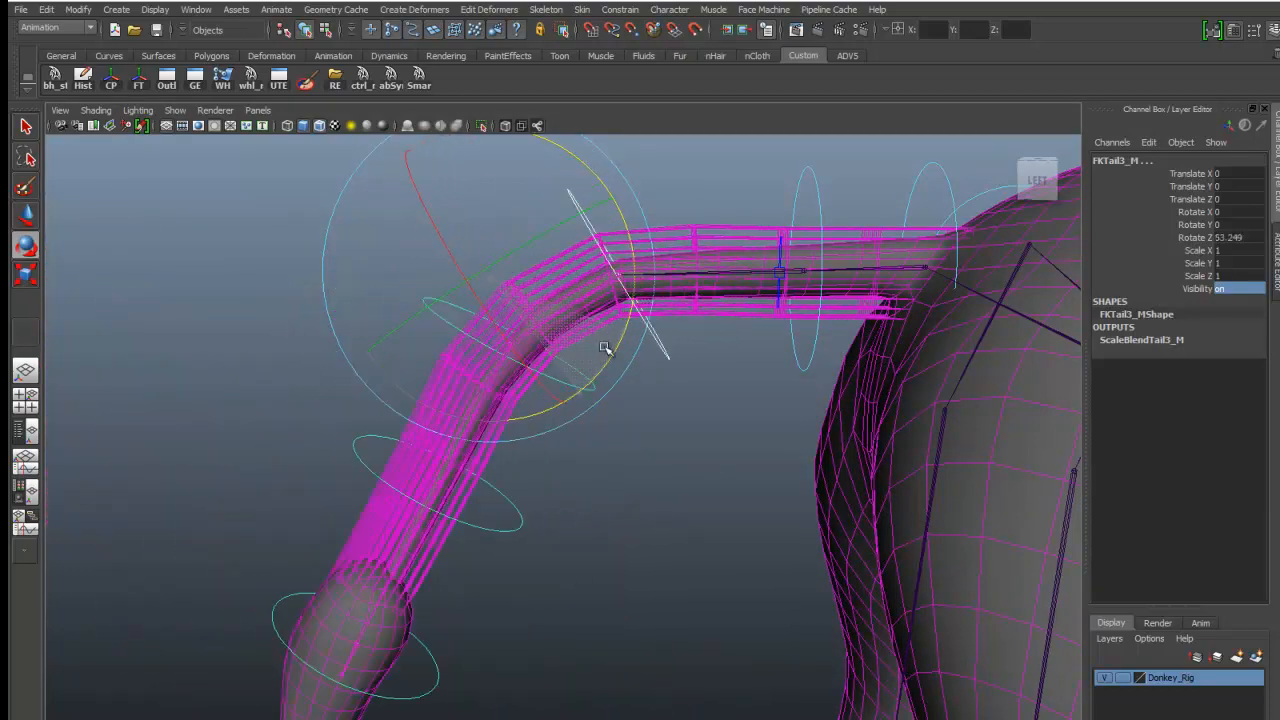
{"action": "left_click_drag", "start_coordinate": [604, 350], "coordinate": [564, 332]}
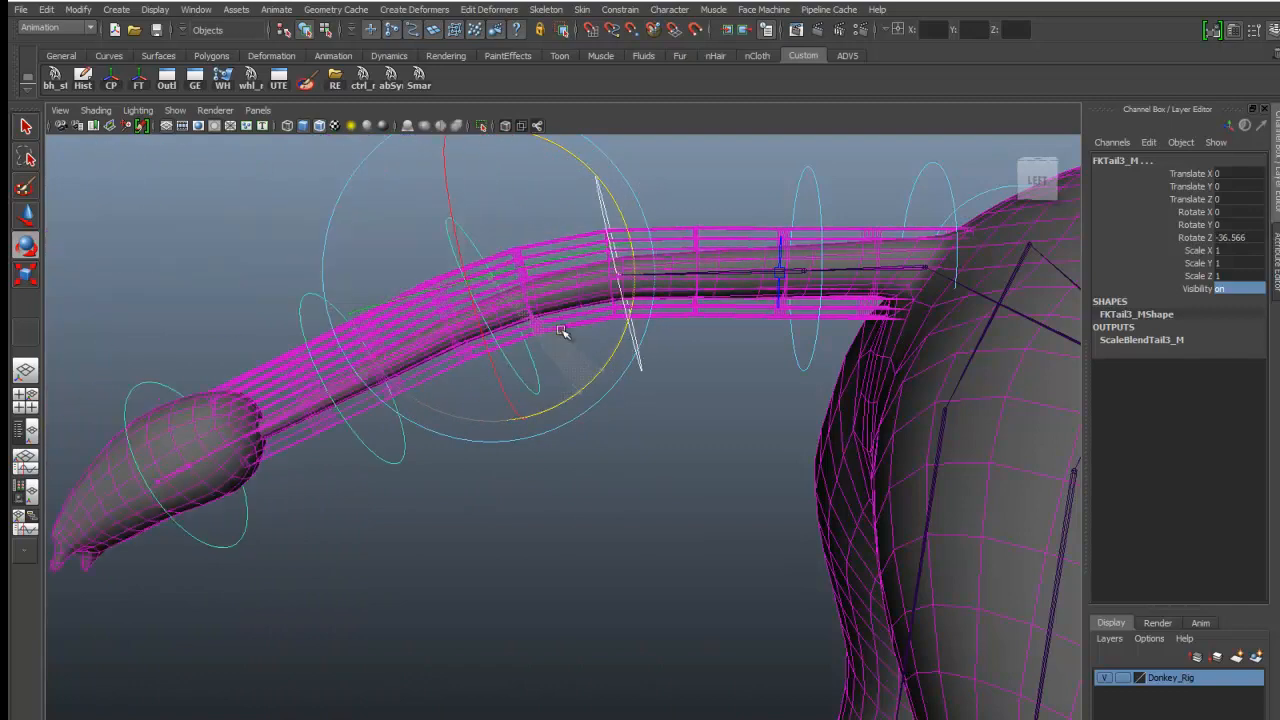
{"action": "left_click_drag", "start_coordinate": [564, 332], "coordinate": [532, 510]}
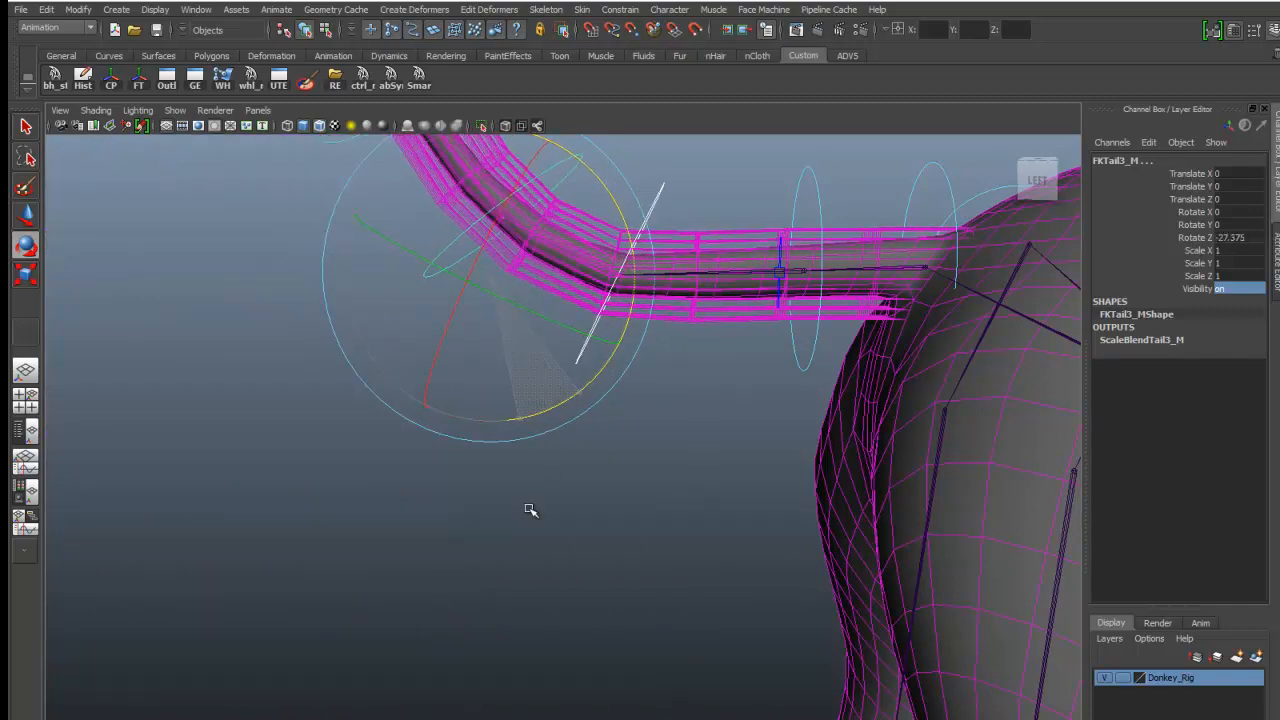
{"action": "left_click_drag", "start_coordinate": [530, 510], "coordinate": [556, 430]}
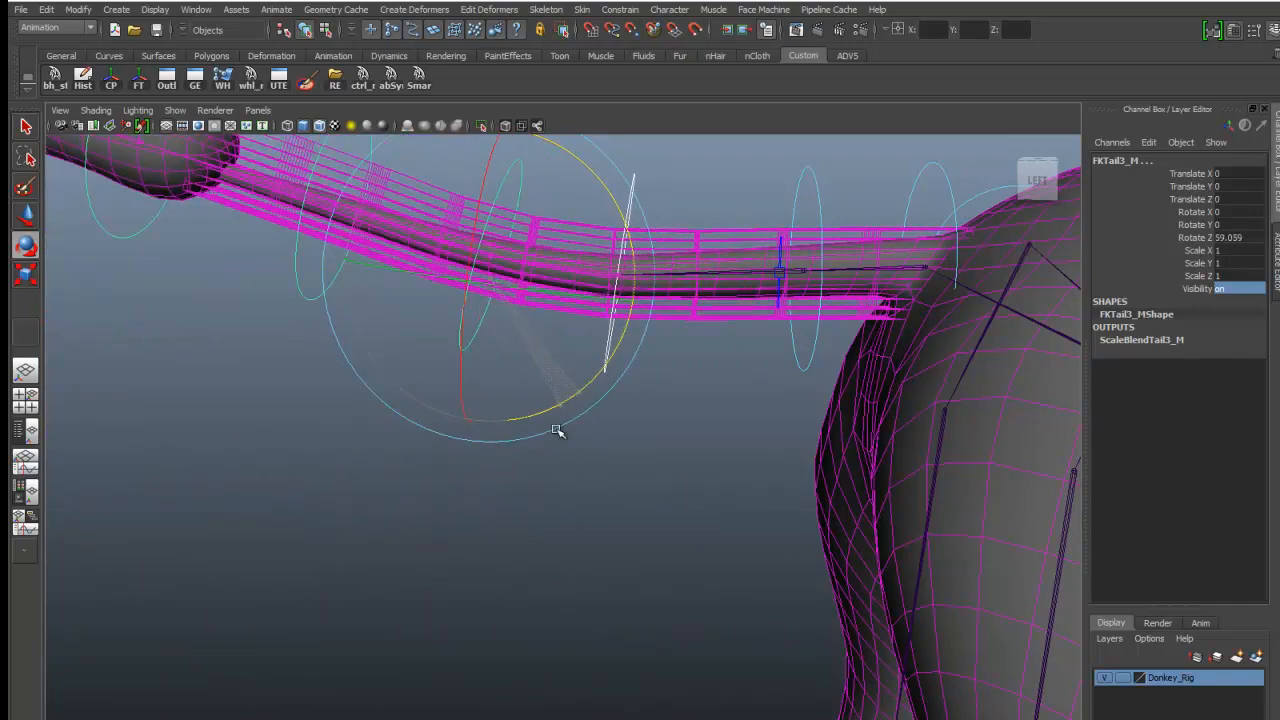
{"action": "left_click_drag", "start_coordinate": [558, 432], "coordinate": [688, 434]}
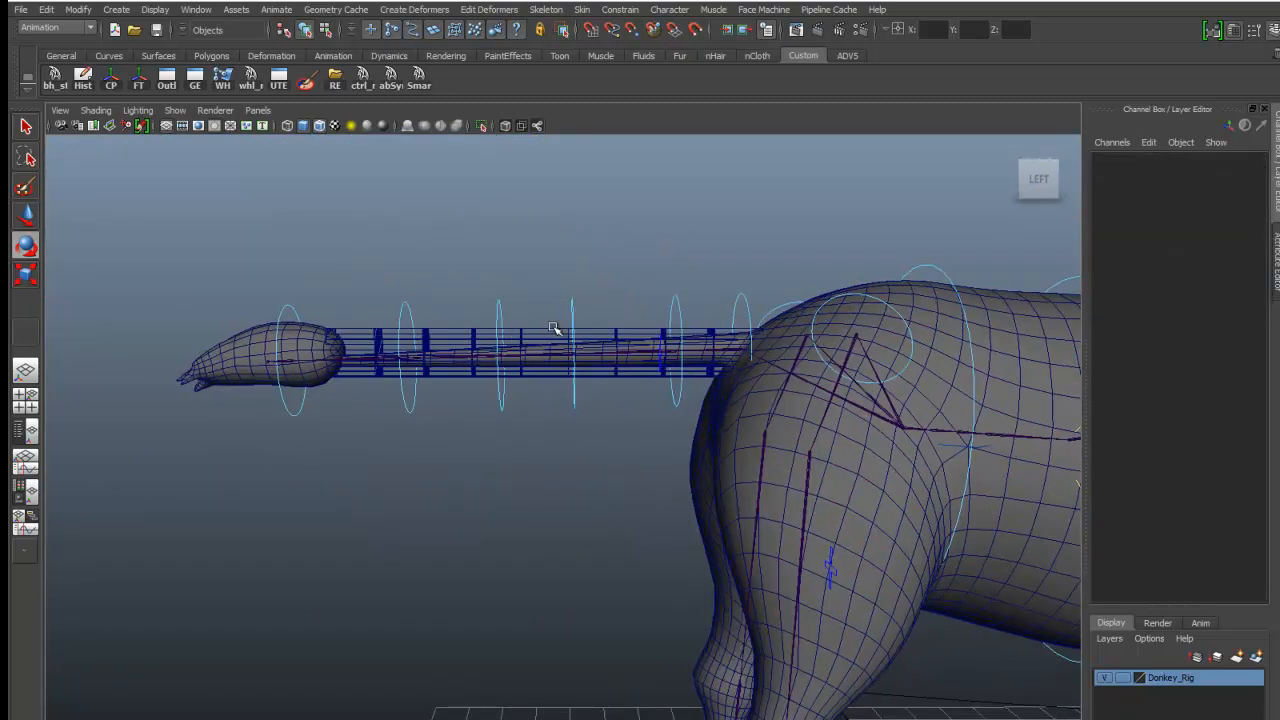
Select the tail lattice and toggle Deformers off in the viewport Show menu.
{"action": "left_click_drag", "start_coordinate": [556, 328], "coordinate": [428, 258]}
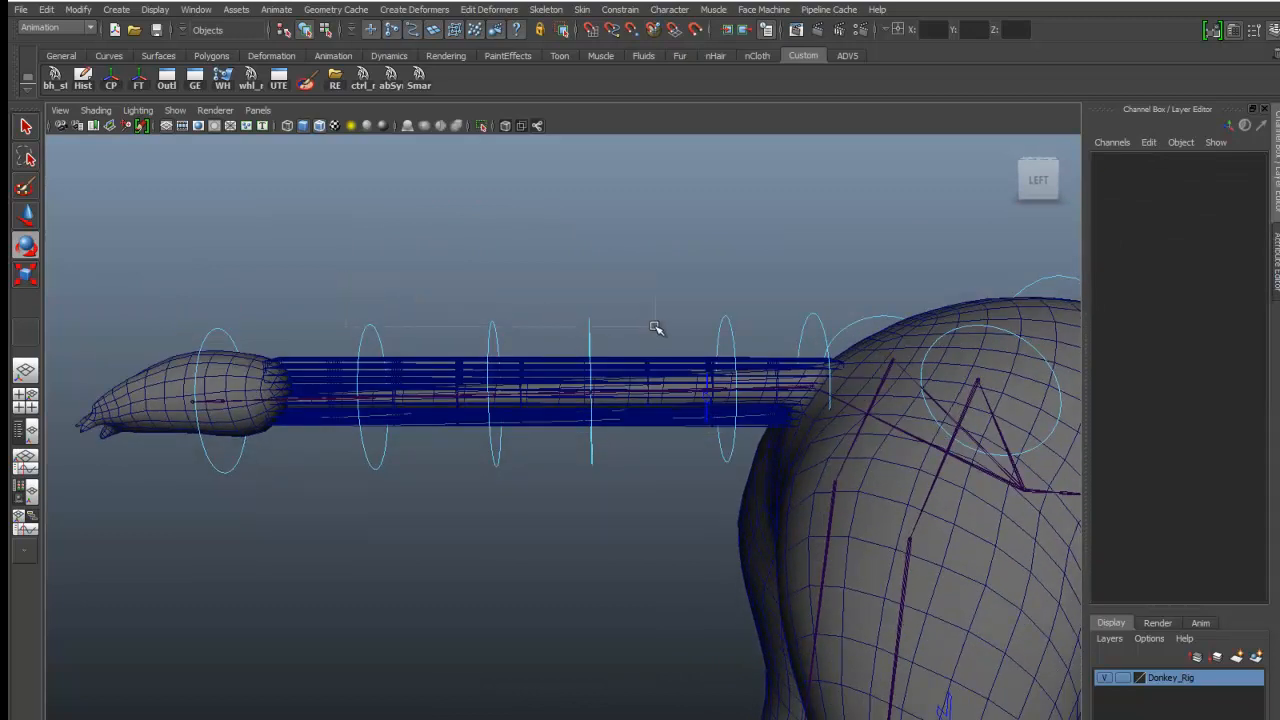
{"action": "left_click", "coordinate": [458, 280]}
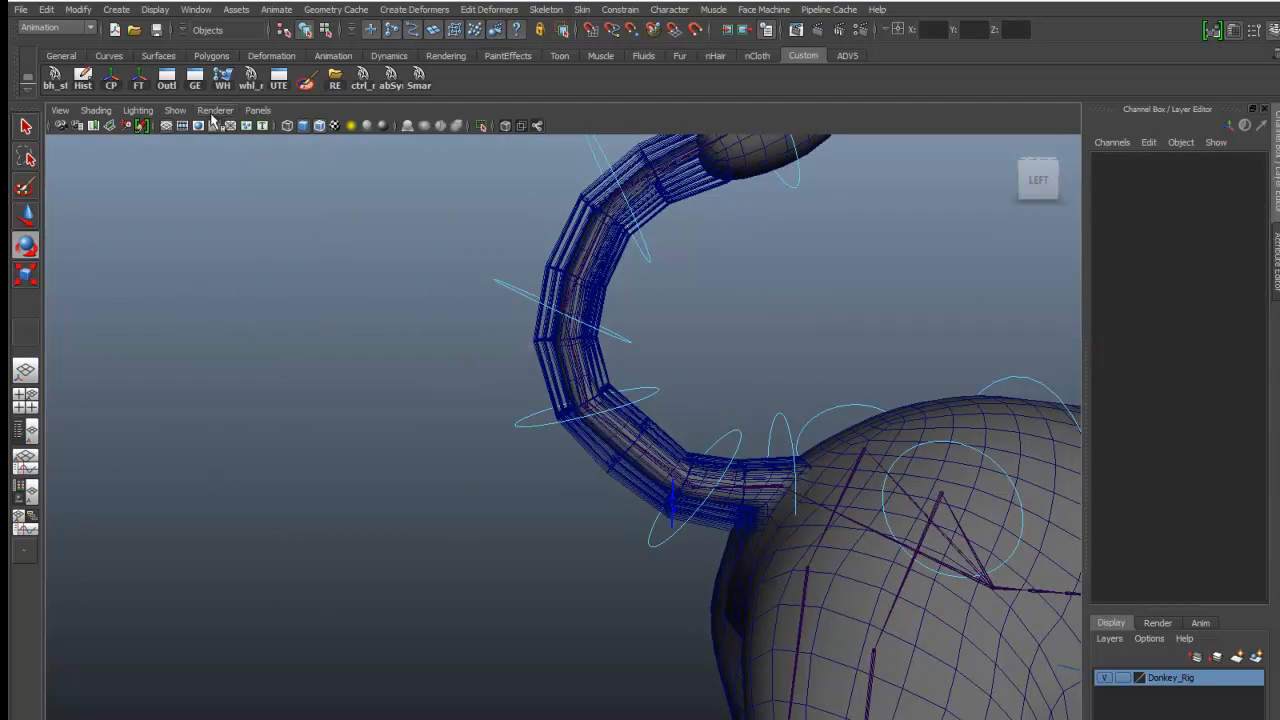
{"action": "left_click", "coordinate": [174, 110]}
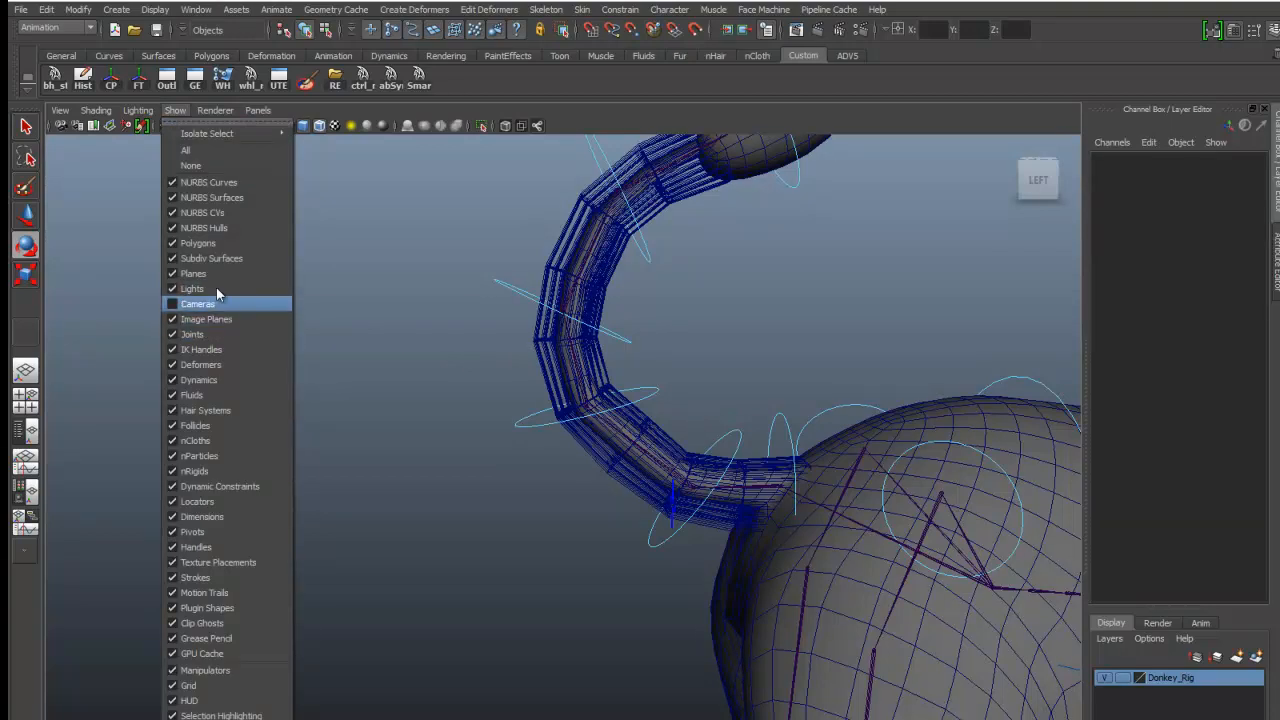
{"action": "mouse_move", "coordinate": [230, 364]}
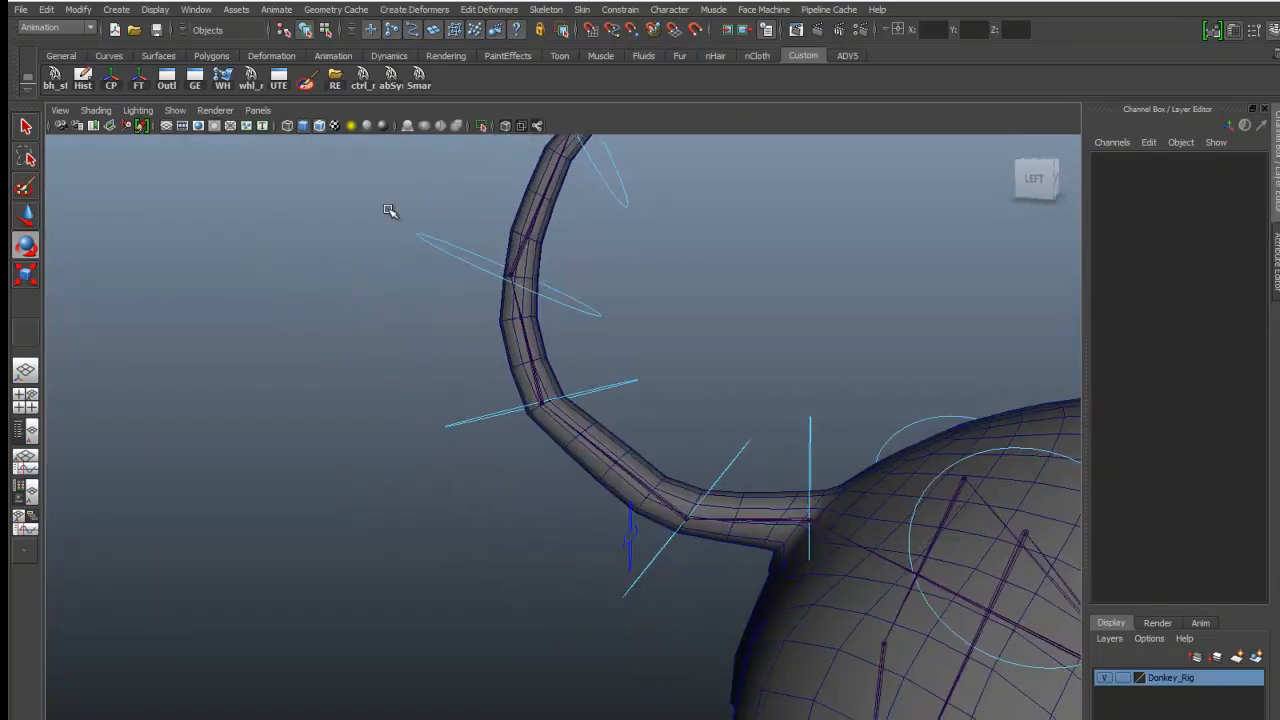
{"action": "left_click", "coordinate": [176, 110]}
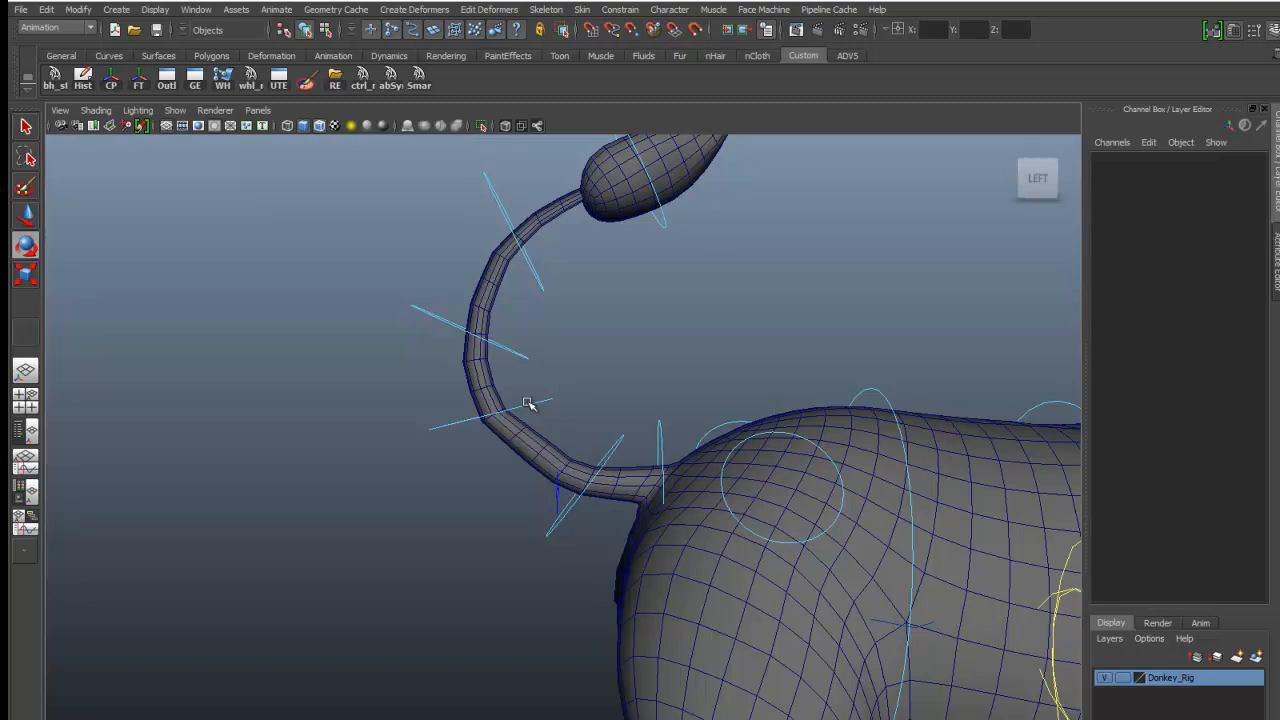
{"action": "mouse_move", "coordinate": [448, 166]}
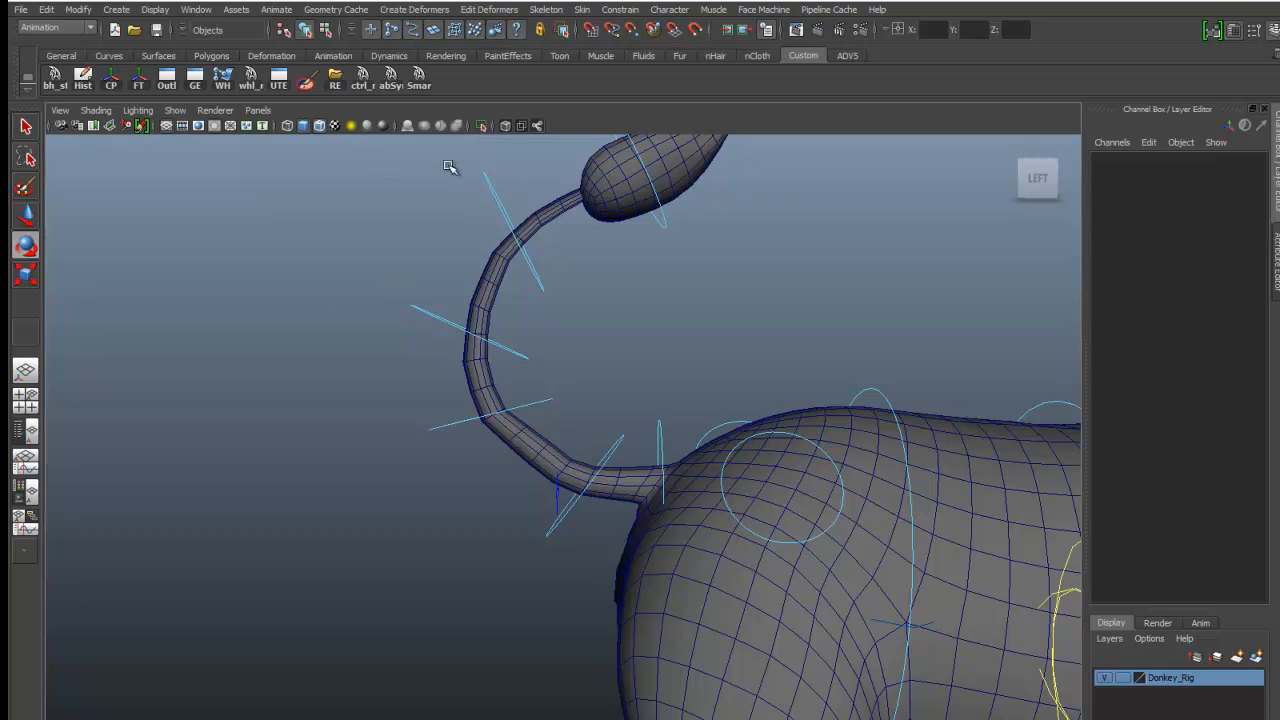
{"action": "left_click", "coordinate": [174, 110]}
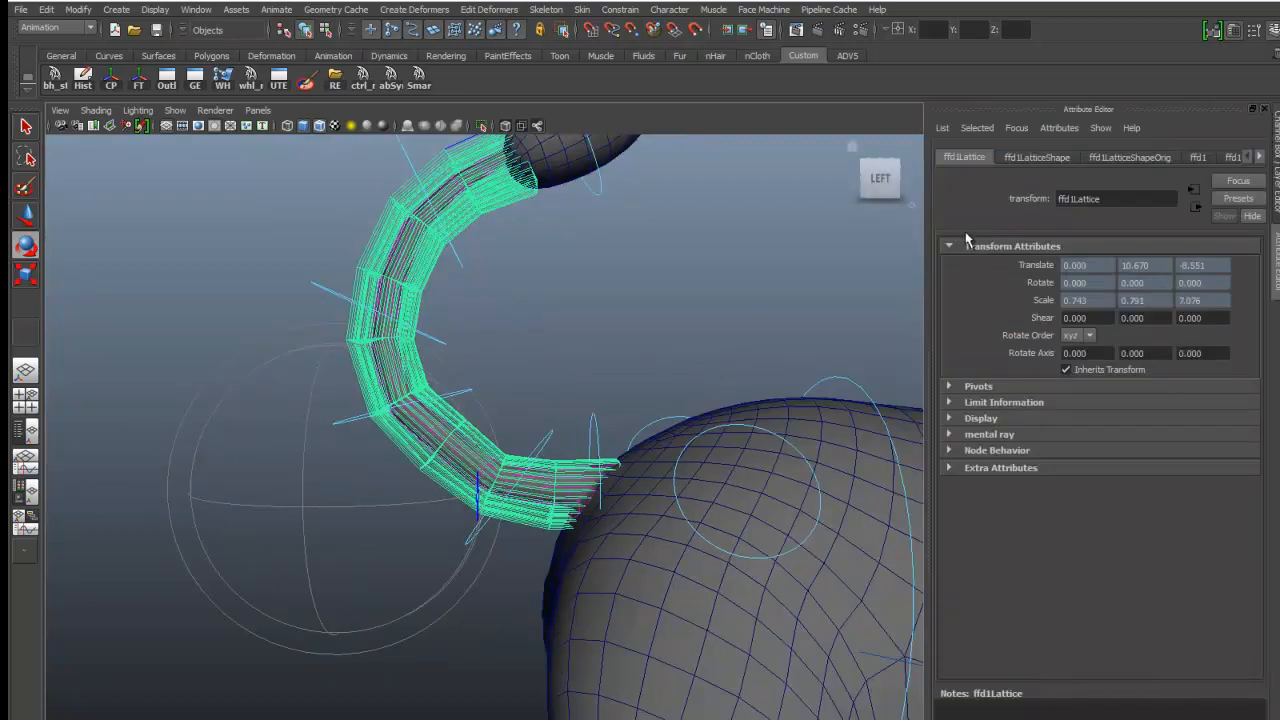
Uncheck Local on the ffd1 deformer in the Attribute Editor, then deselect.
{"action": "left_click", "coordinate": [1196, 156]}
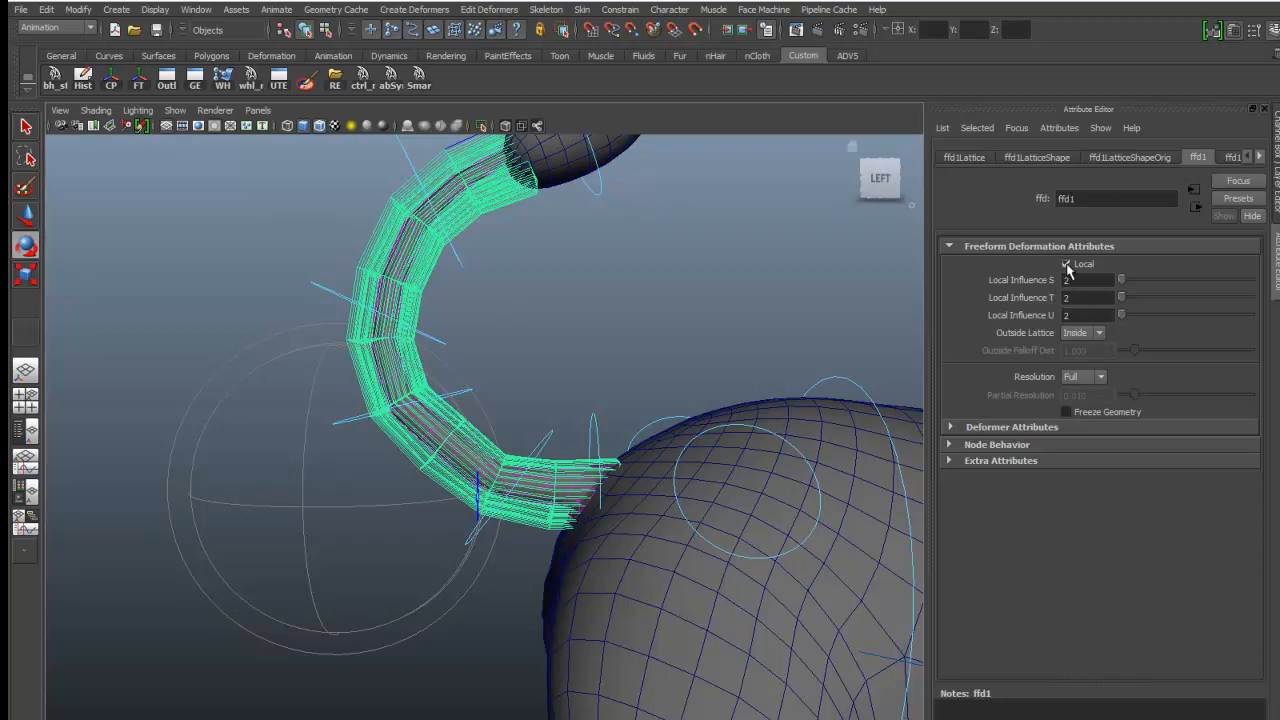
{"action": "left_click", "coordinate": [1066, 264]}
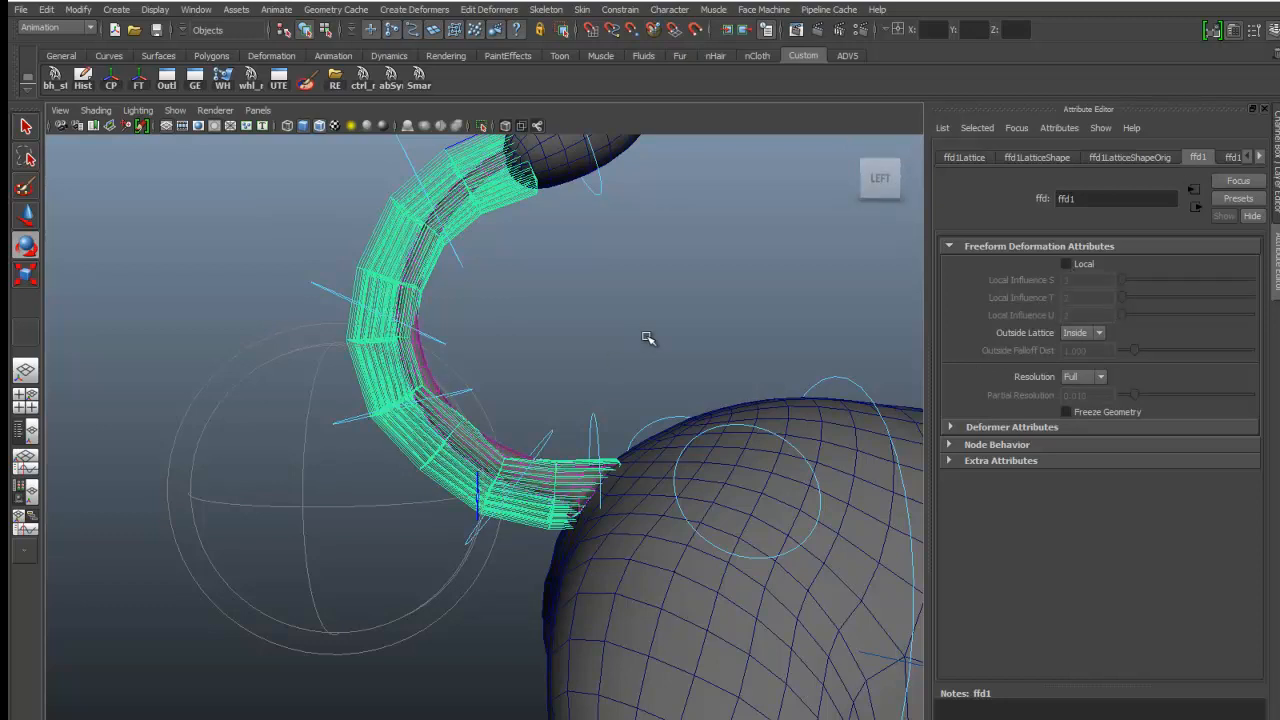
{"action": "left_click", "coordinate": [648, 336]}
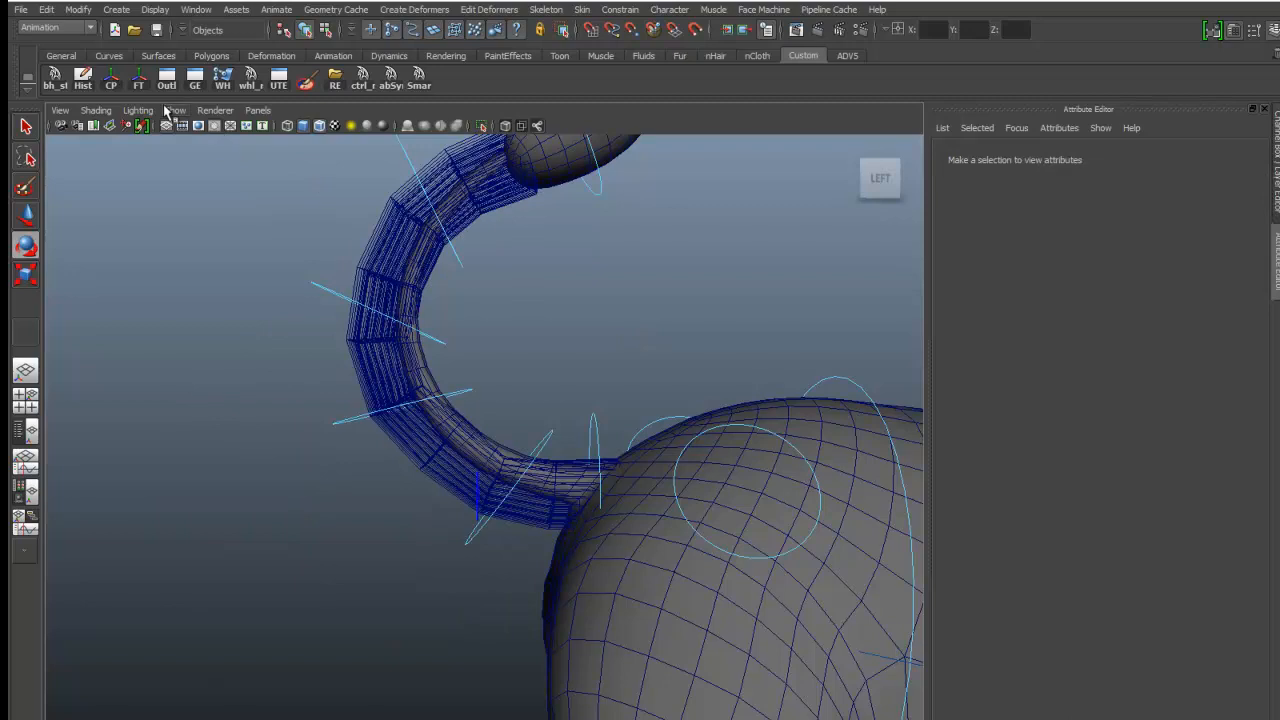
Hide deformers in the view and orbit around the smoothed tail curve.
{"action": "left_click", "coordinate": [176, 110]}
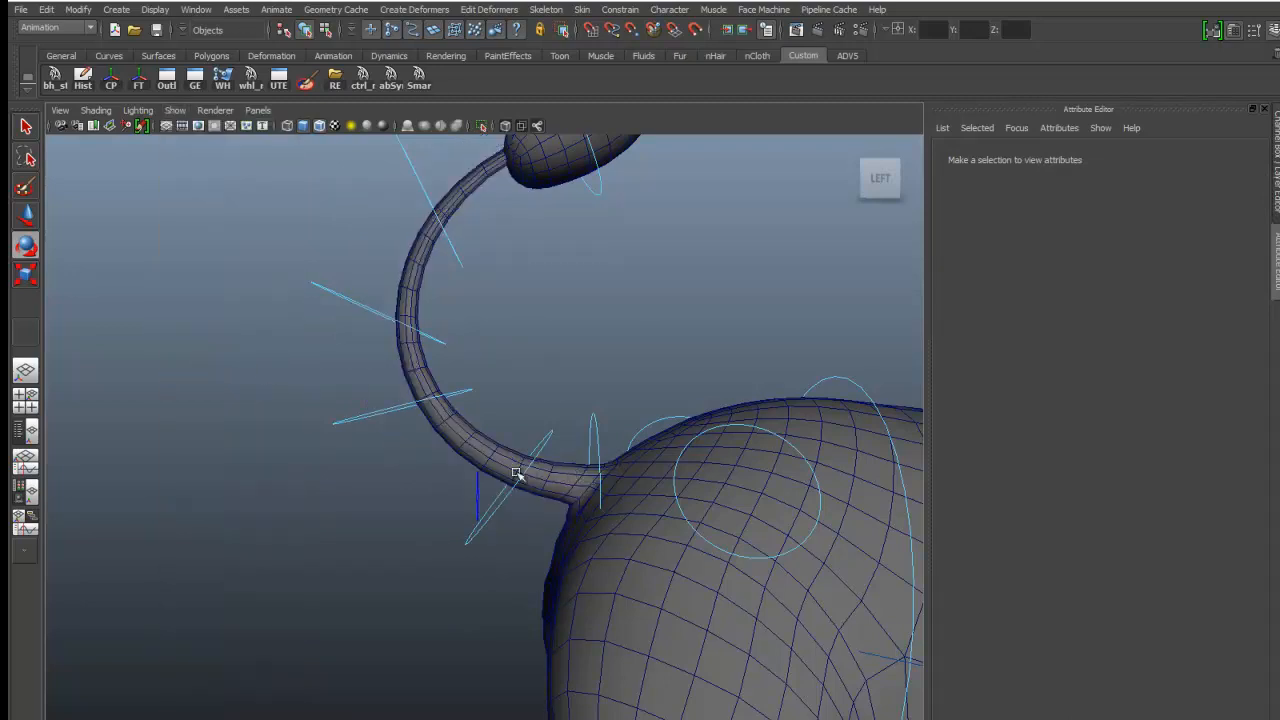
{"action": "left_click_drag", "start_coordinate": [516, 472], "coordinate": [532, 368]}
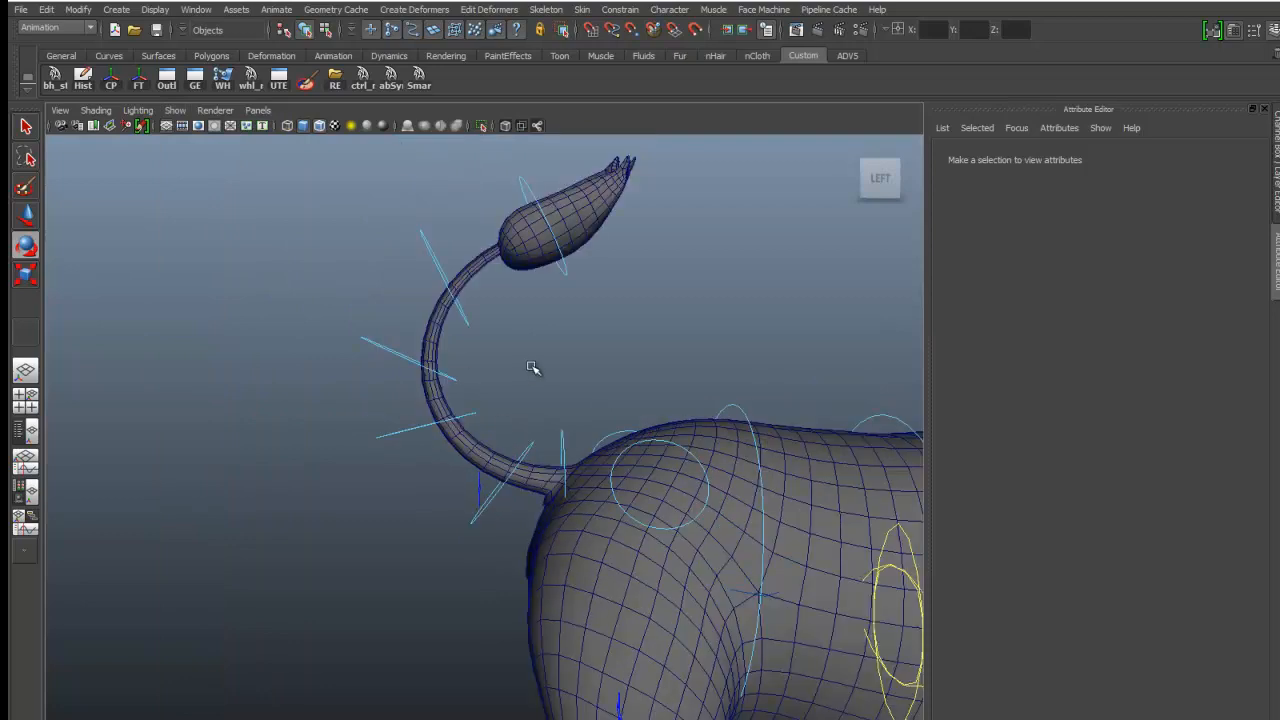
{"action": "left_click_drag", "start_coordinate": [532, 368], "coordinate": [556, 394]}
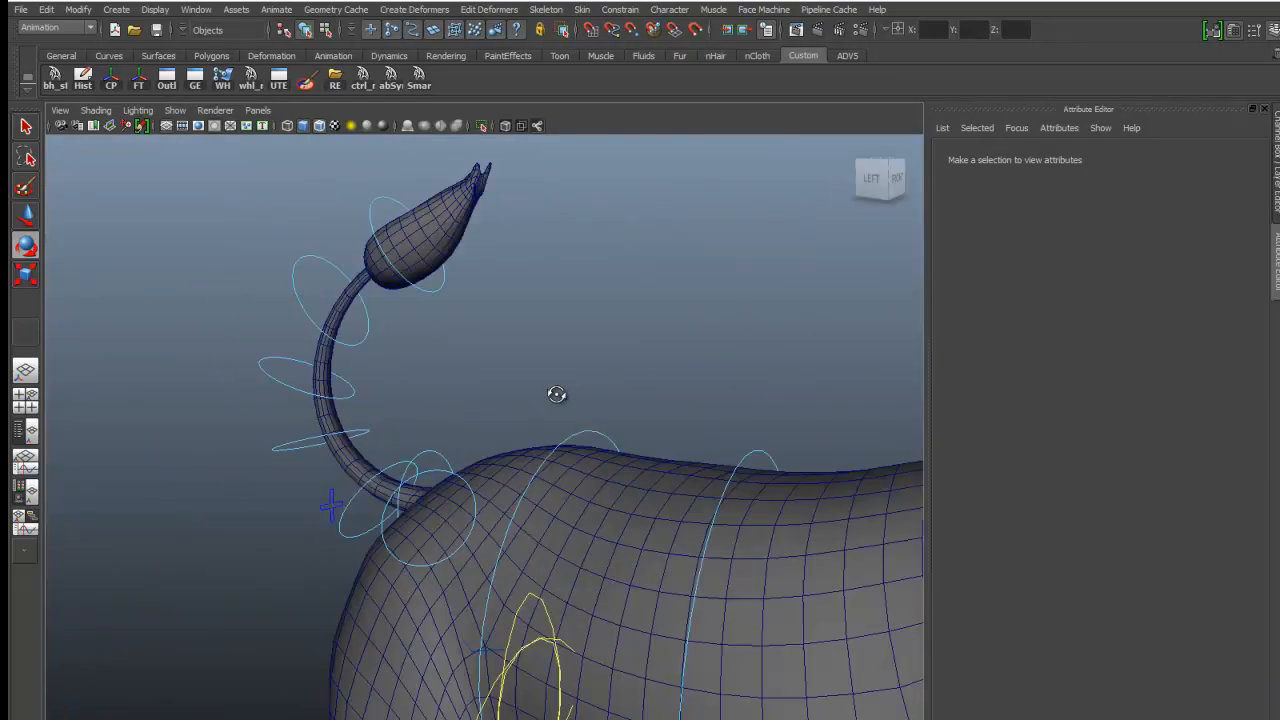
{"action": "left_click_drag", "start_coordinate": [556, 394], "coordinate": [442, 478]}
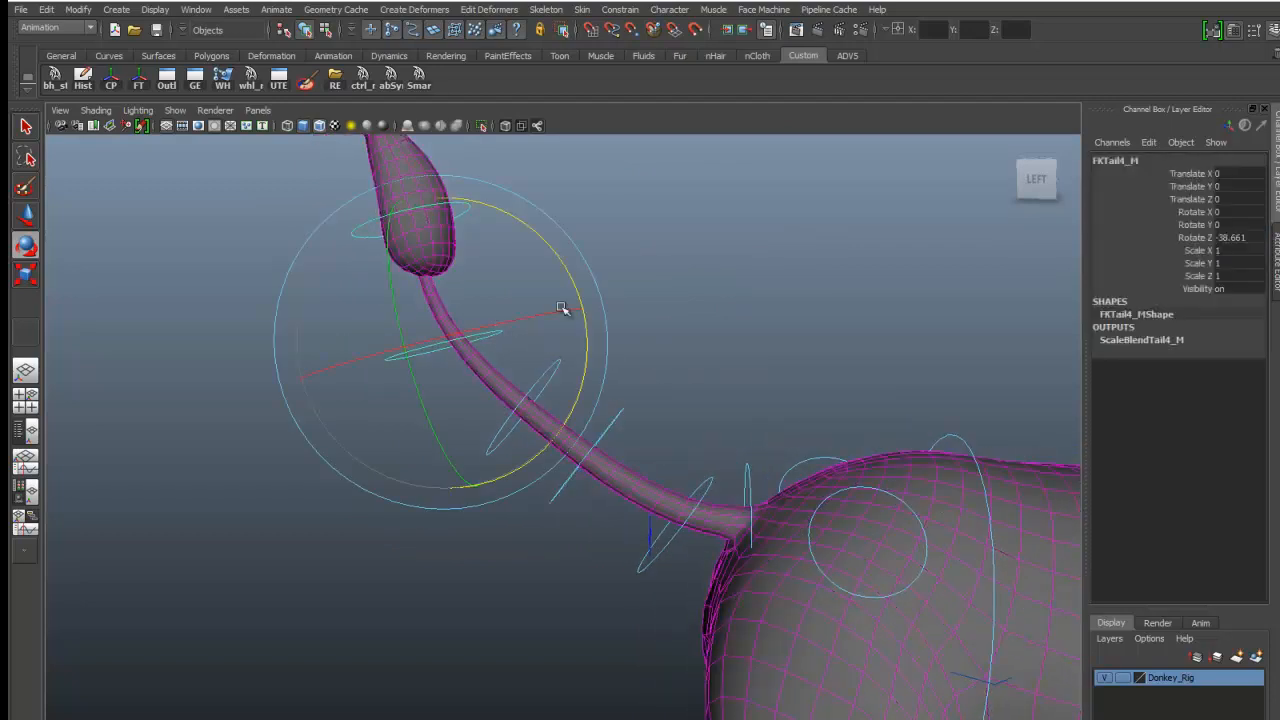
Zero the FK tail control's Rotate Z, then swing the tail up and down to test the bend.
{"action": "triple_click", "coordinate": [1204, 236]}
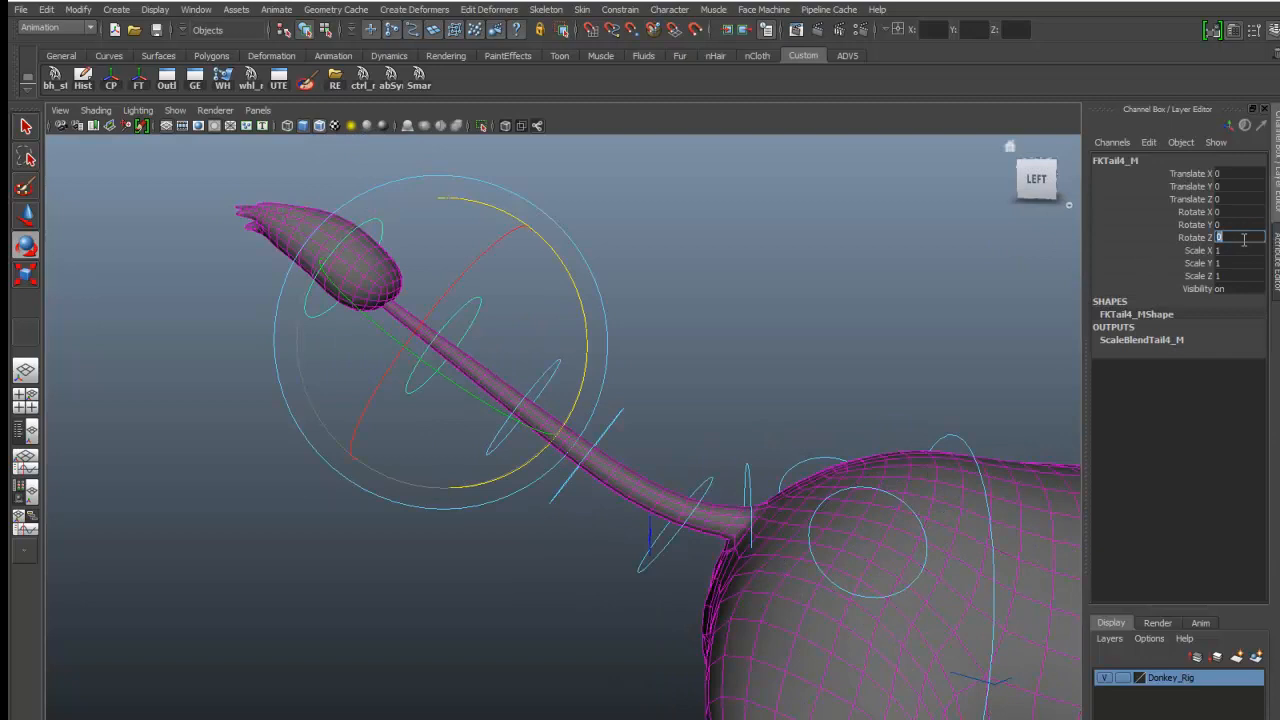
{"action": "left_click", "coordinate": [710, 478]}
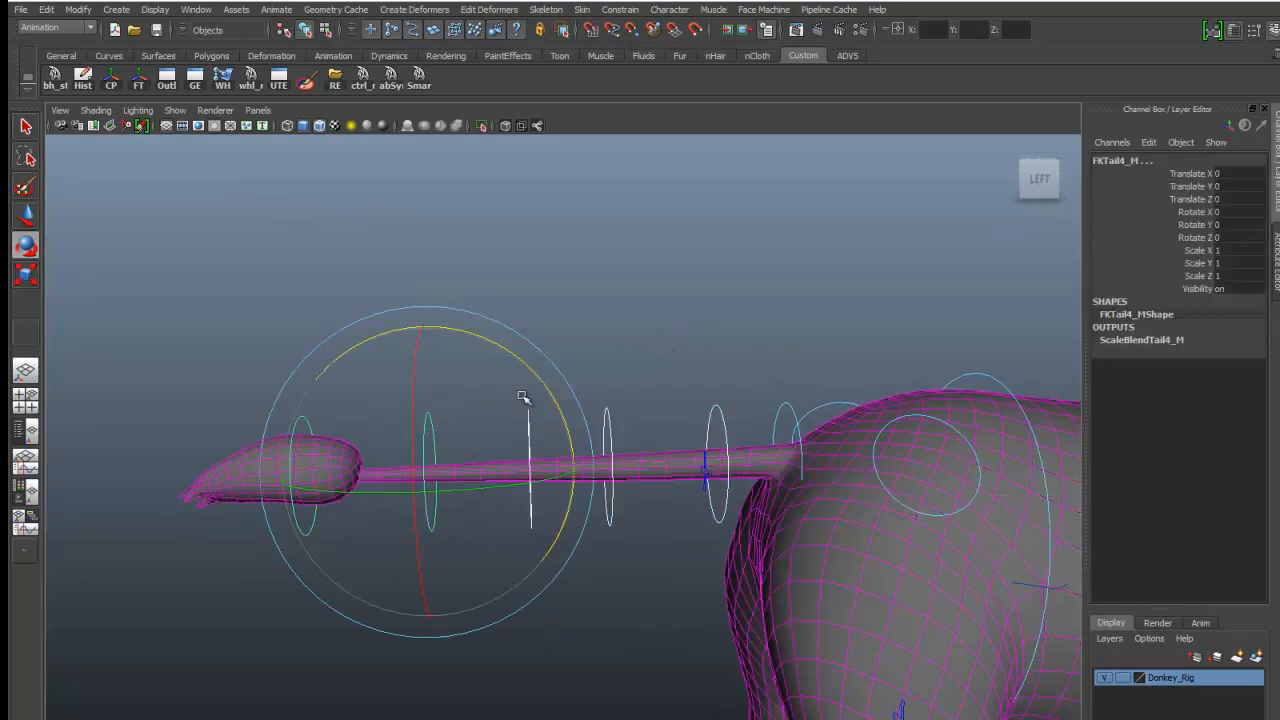
{"action": "left_click_drag", "start_coordinate": [520, 398], "coordinate": [504, 344]}
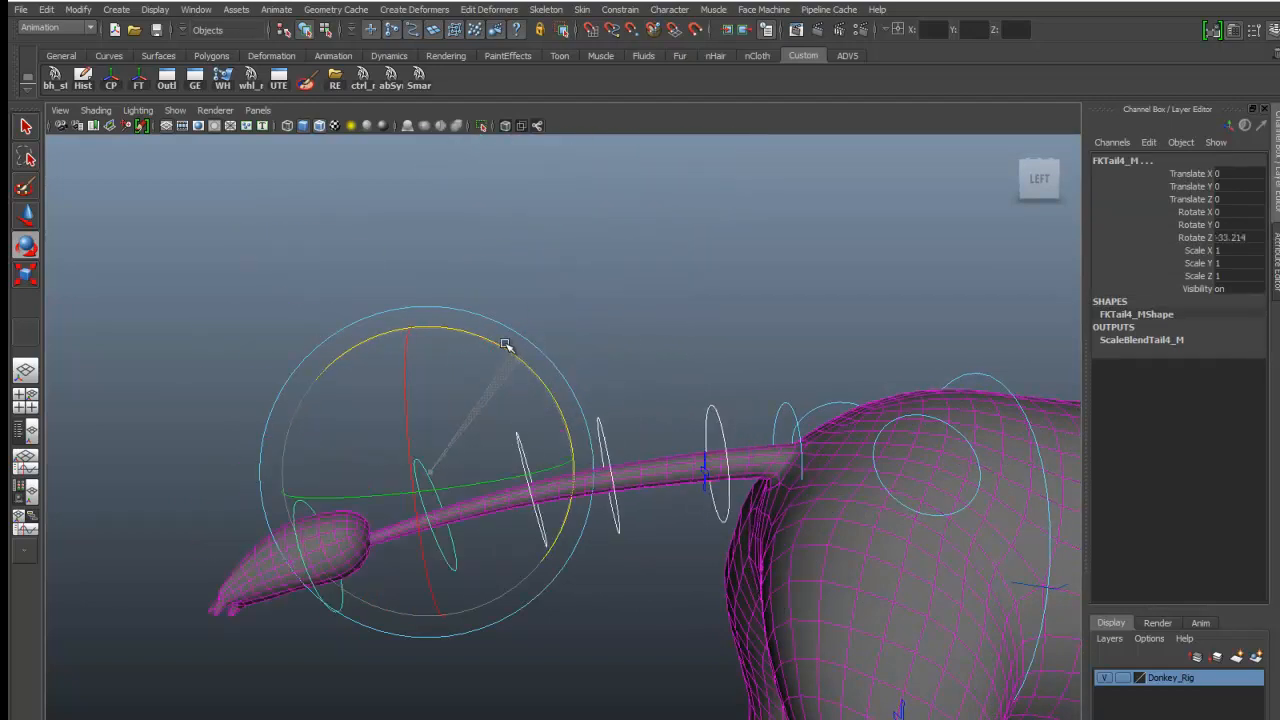
{"action": "left_click_drag", "start_coordinate": [504, 344], "coordinate": [544, 390]}
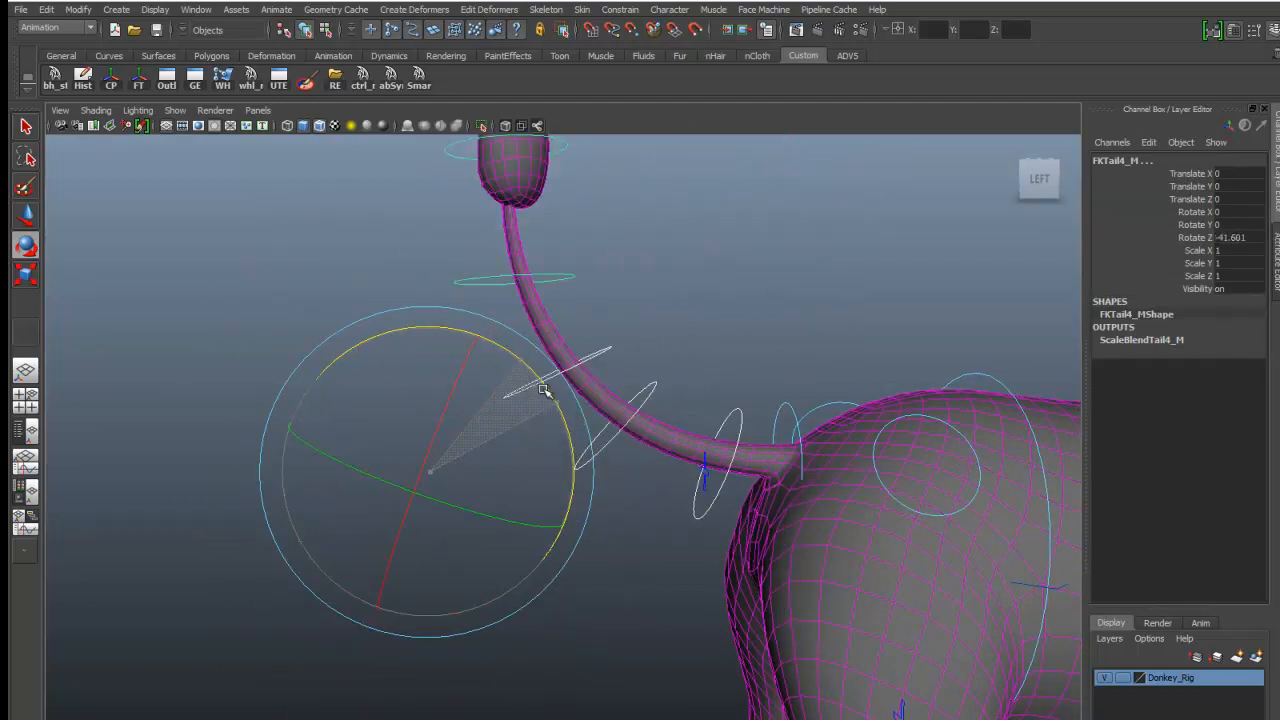
{"action": "left_click_drag", "start_coordinate": [544, 390], "coordinate": [530, 356]}
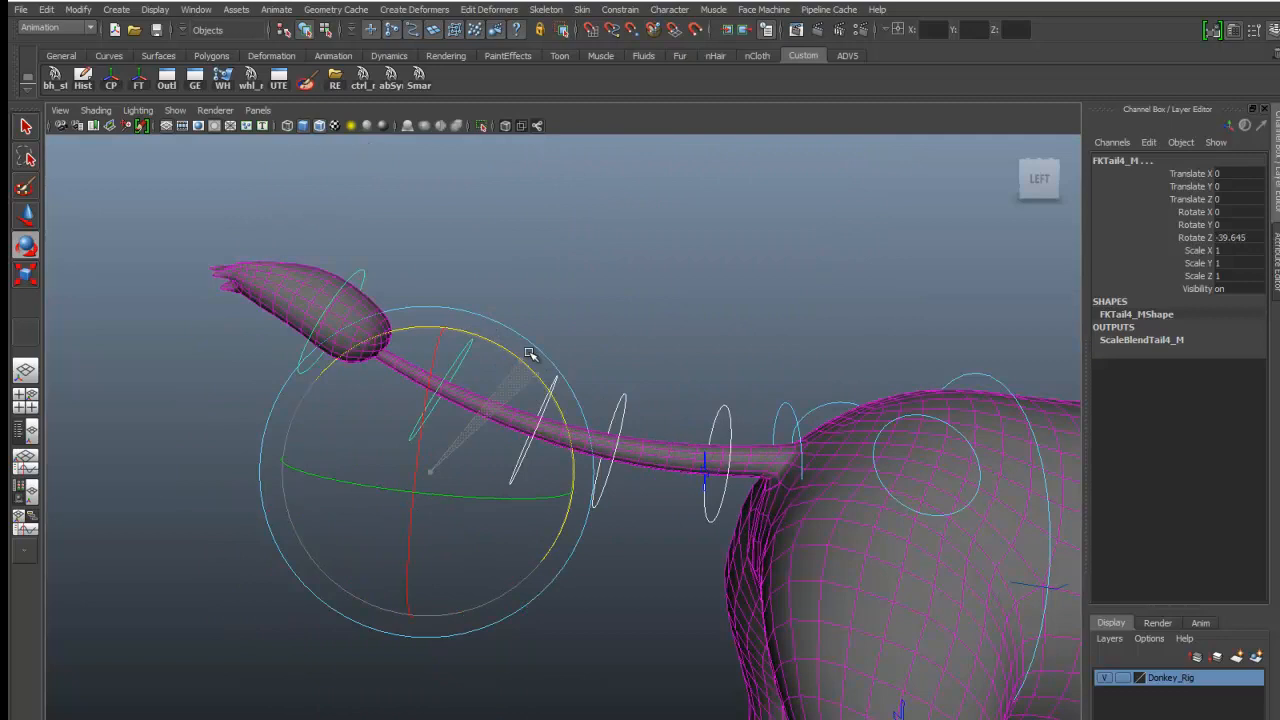
{"action": "left_click_drag", "start_coordinate": [530, 356], "coordinate": [516, 330]}
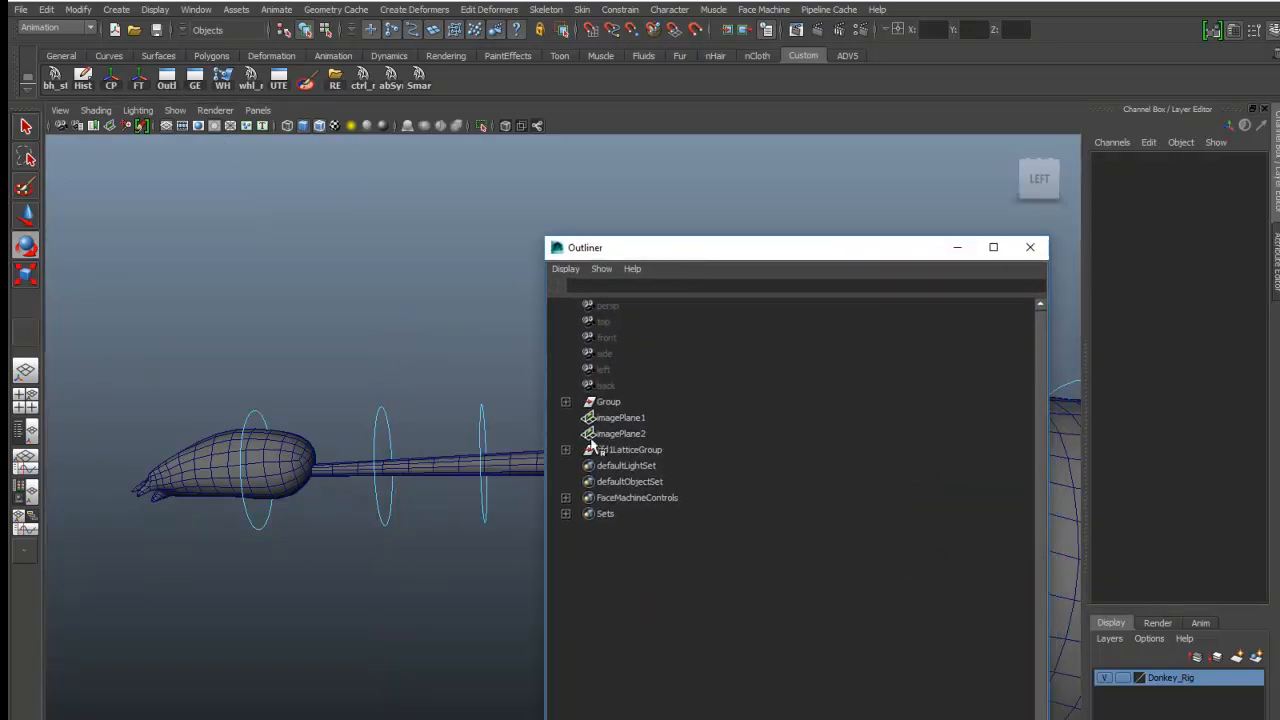
Select ffd1LatticeGroup in the Outliner and expand the rig Group to reveal Geometry.
{"action": "left_click", "coordinate": [630, 448]}
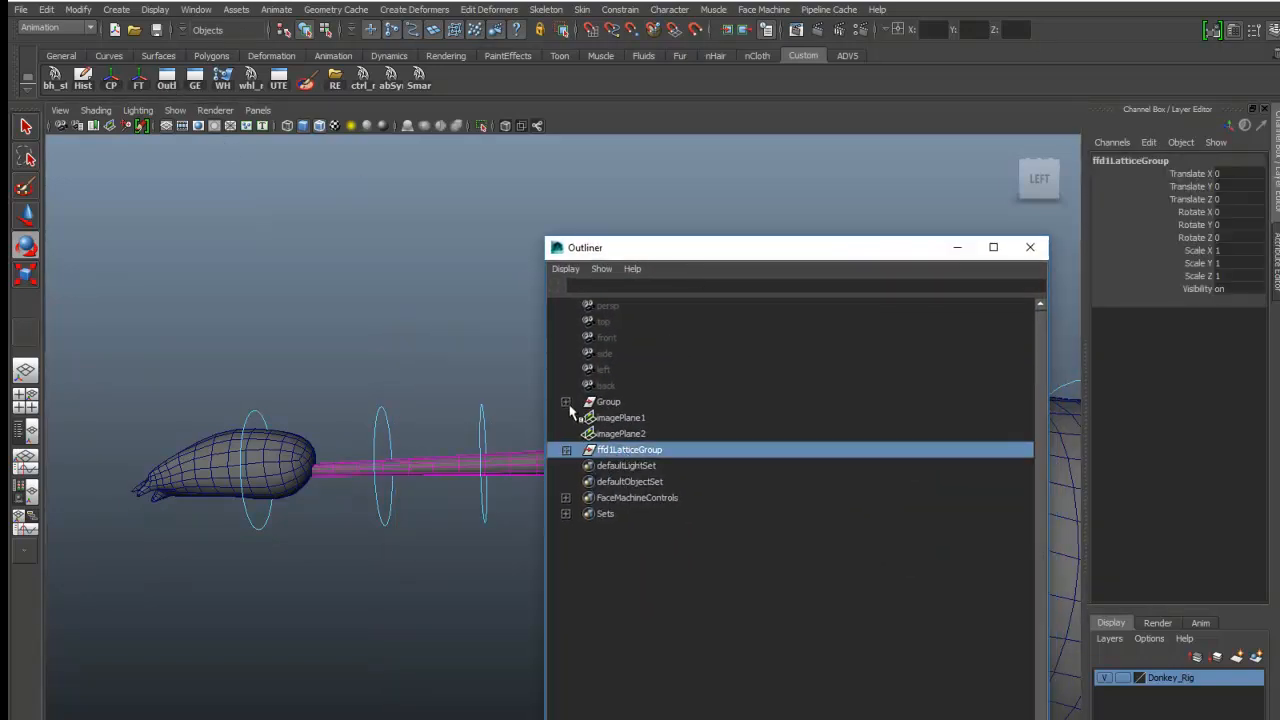
{"action": "left_click", "coordinate": [564, 400]}
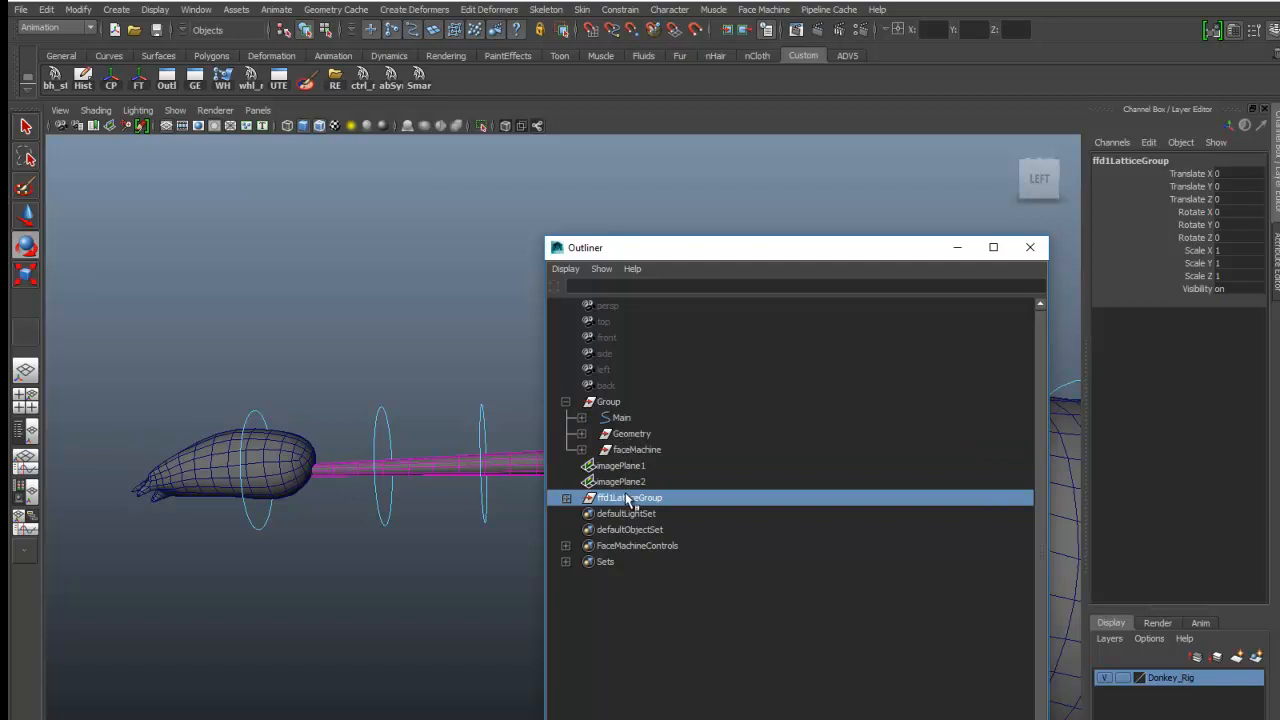